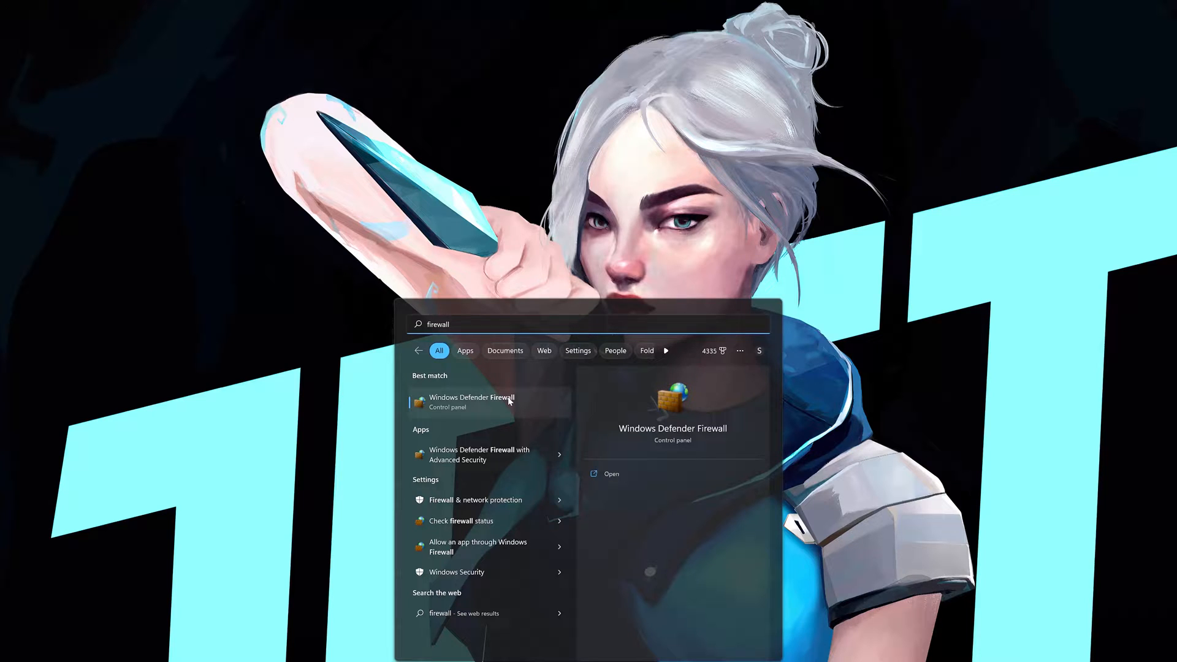
Step: Open Windows Defender Firewall from Start search and show its allowed apps list
{"action": "left_click", "coordinate": [471, 397]}
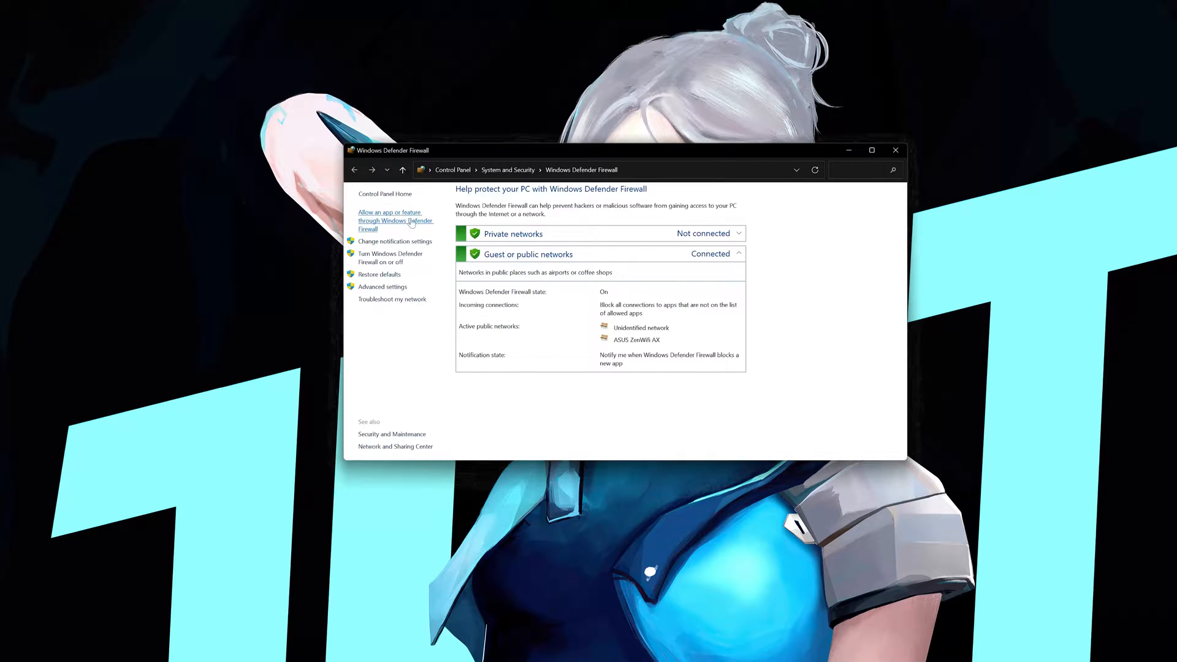
{"action": "left_click", "coordinate": [395, 220]}
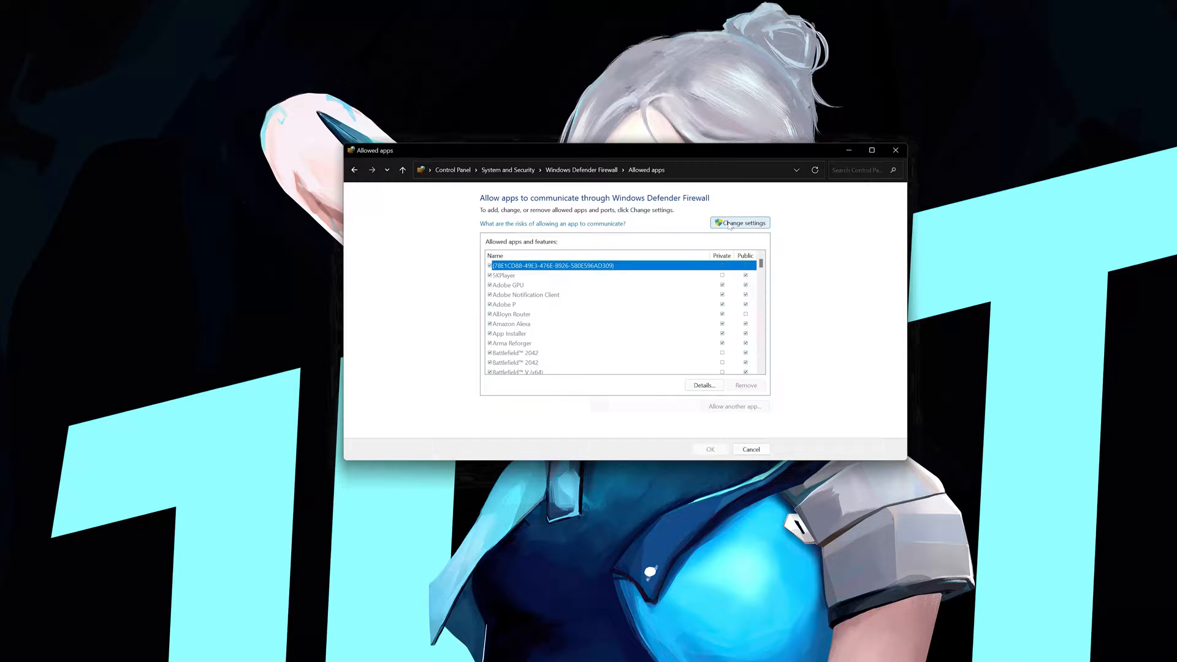
Step: Unlock settings and choose C:\Riot Games\Riot Client\RiotClientServices.exe as a new allowed app
{"action": "left_click", "coordinate": [739, 222]}
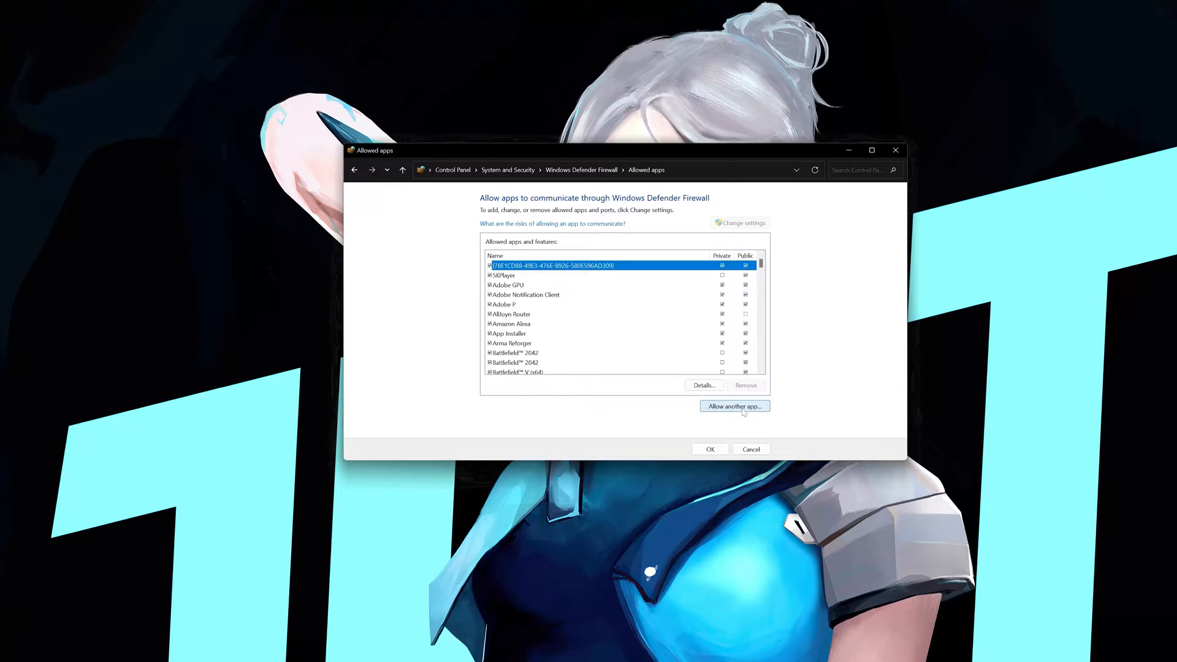
{"action": "left_click", "coordinate": [733, 405]}
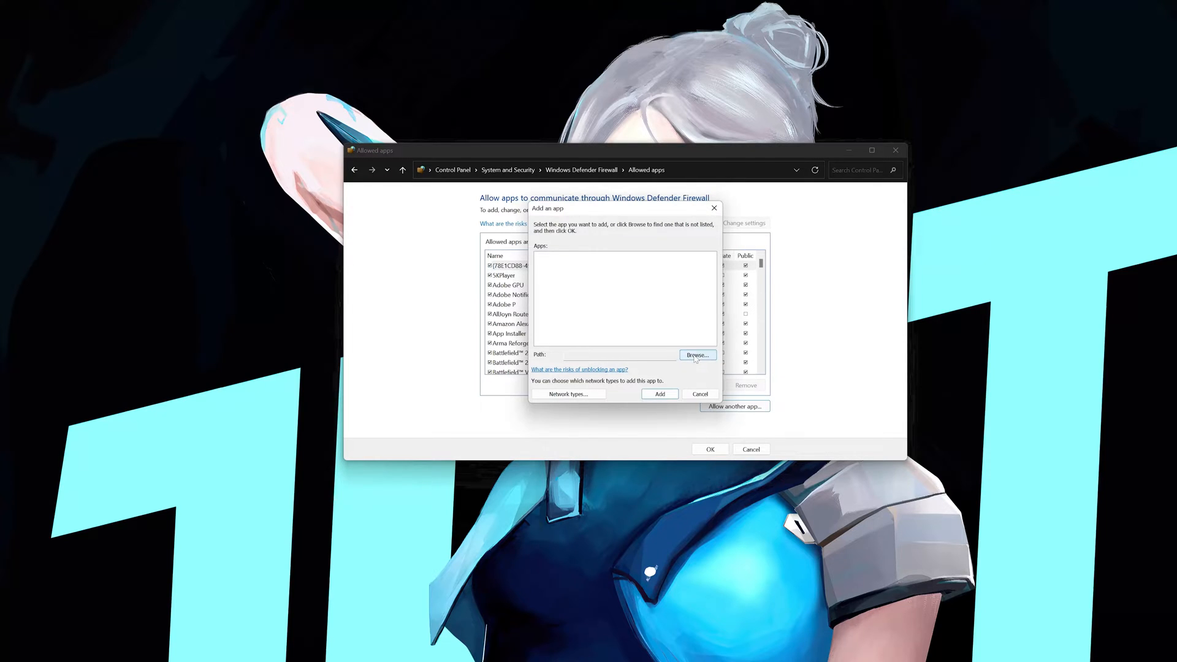
{"action": "left_click", "coordinate": [696, 355]}
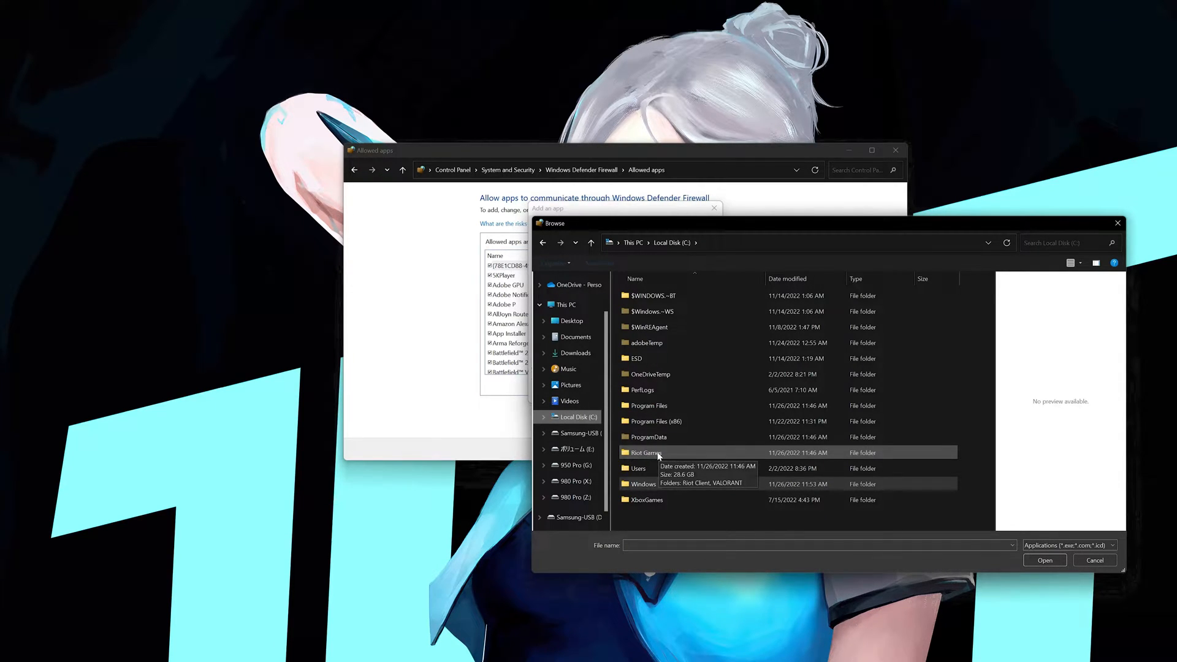
{"action": "double_click", "coordinate": [646, 451]}
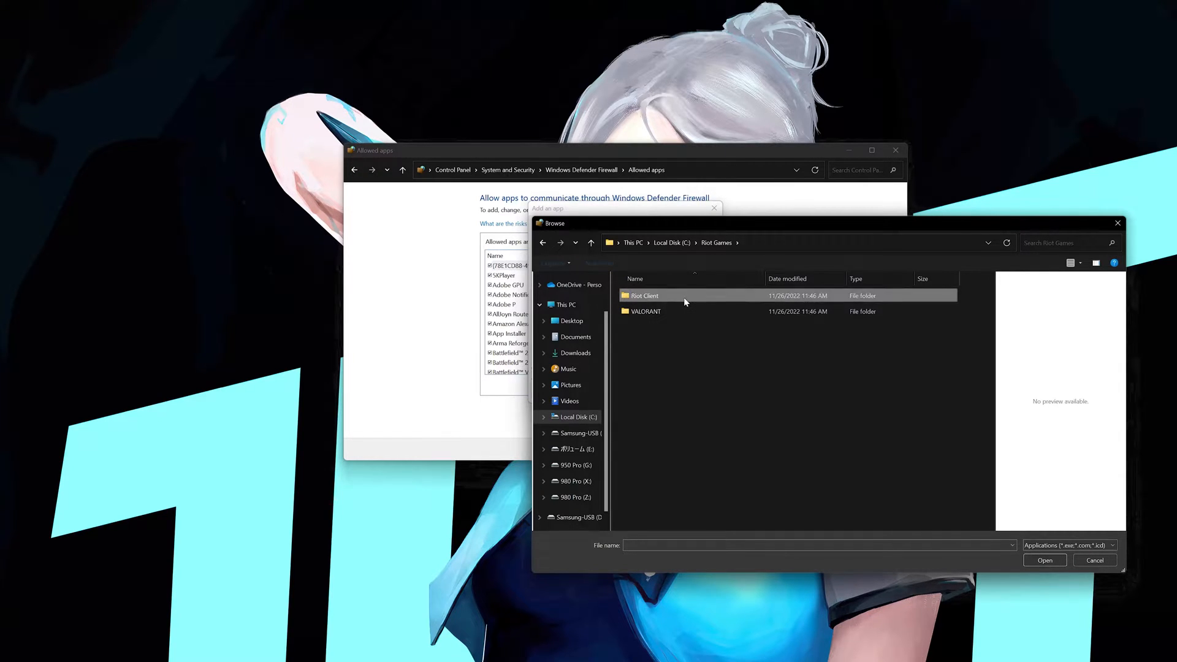
{"action": "double_click", "coordinate": [644, 295]}
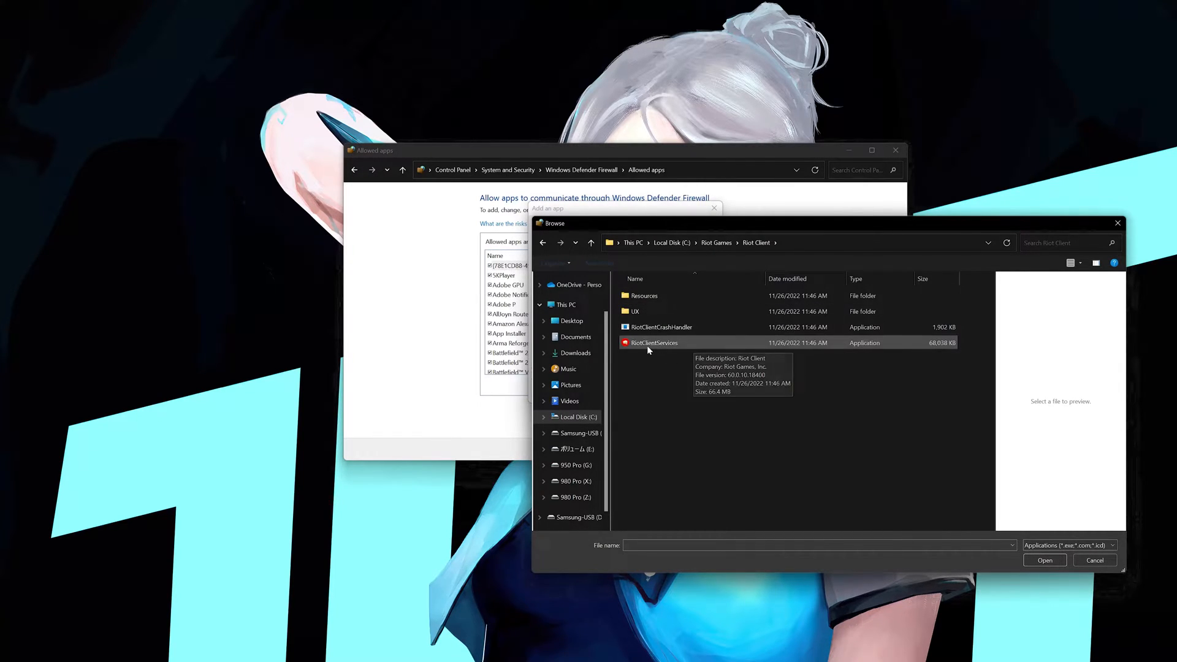
{"action": "mouse_move", "coordinate": [692, 346]}
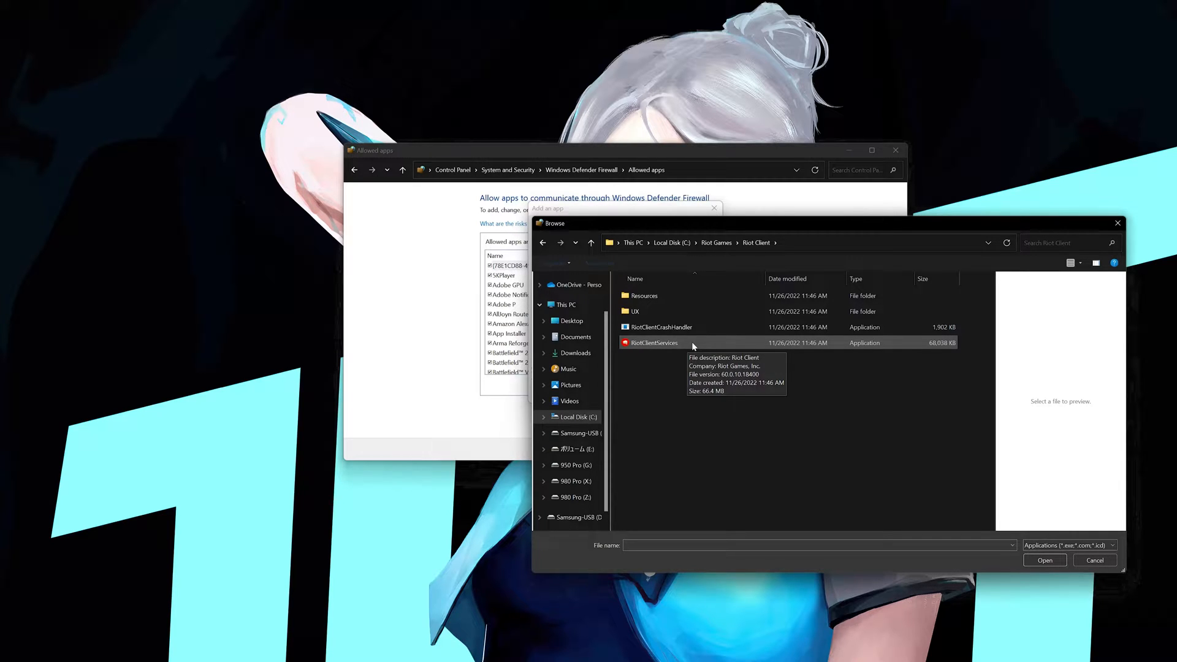
{"action": "left_click", "coordinate": [1044, 559]}
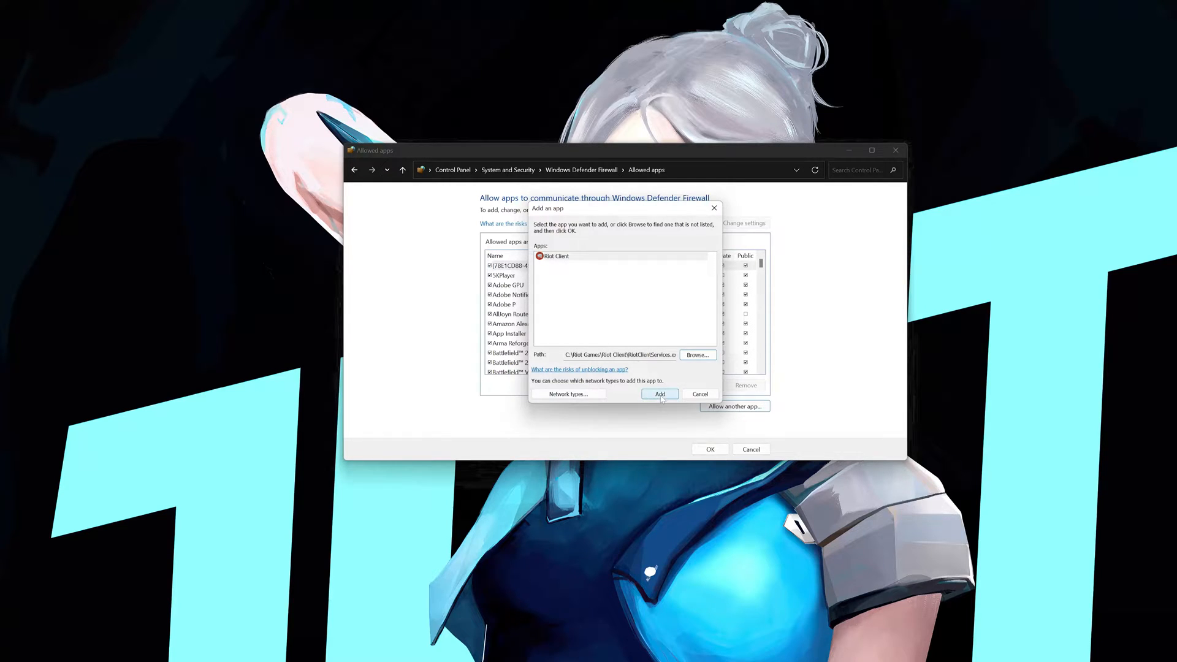
Step: Add Riot Client, then add VALORANT.exe from Riot Games\VALORANT\live to the allowed apps
{"action": "left_click", "coordinate": [659, 394]}
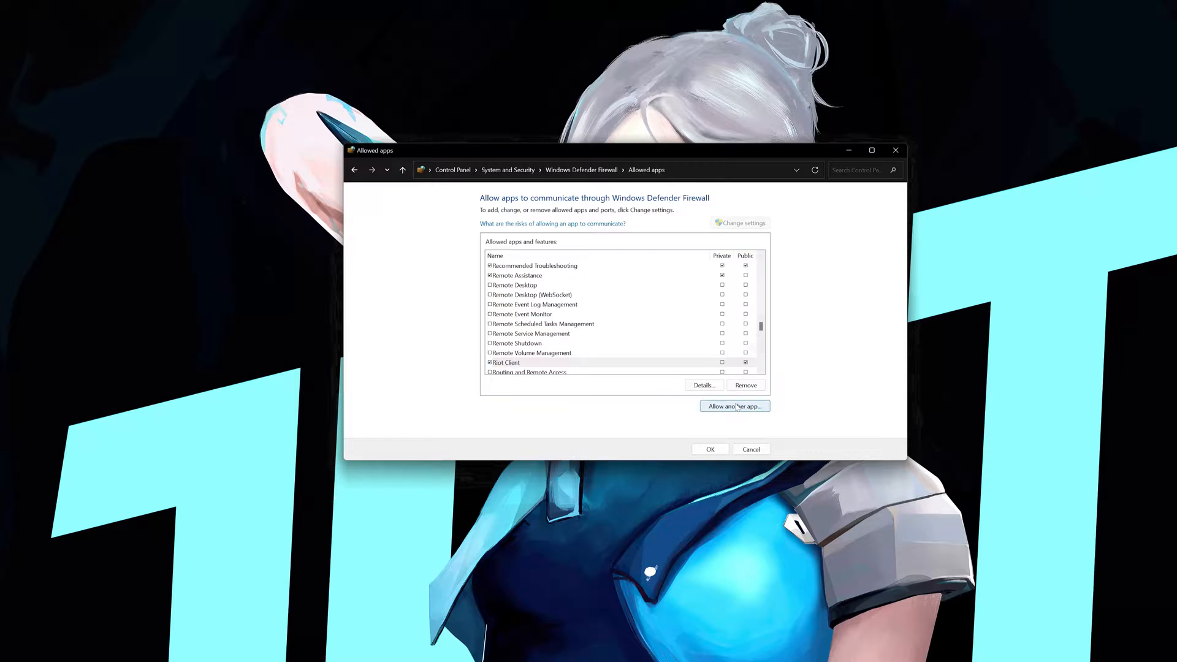
{"action": "left_click", "coordinate": [734, 406]}
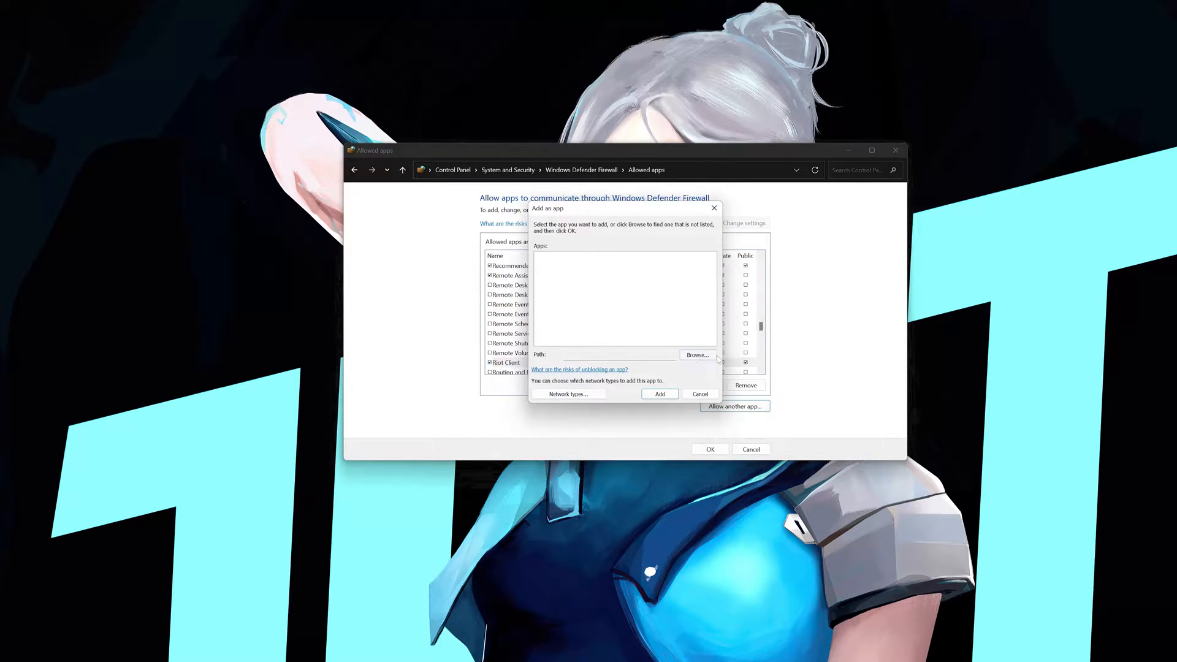
{"action": "left_click", "coordinate": [696, 354]}
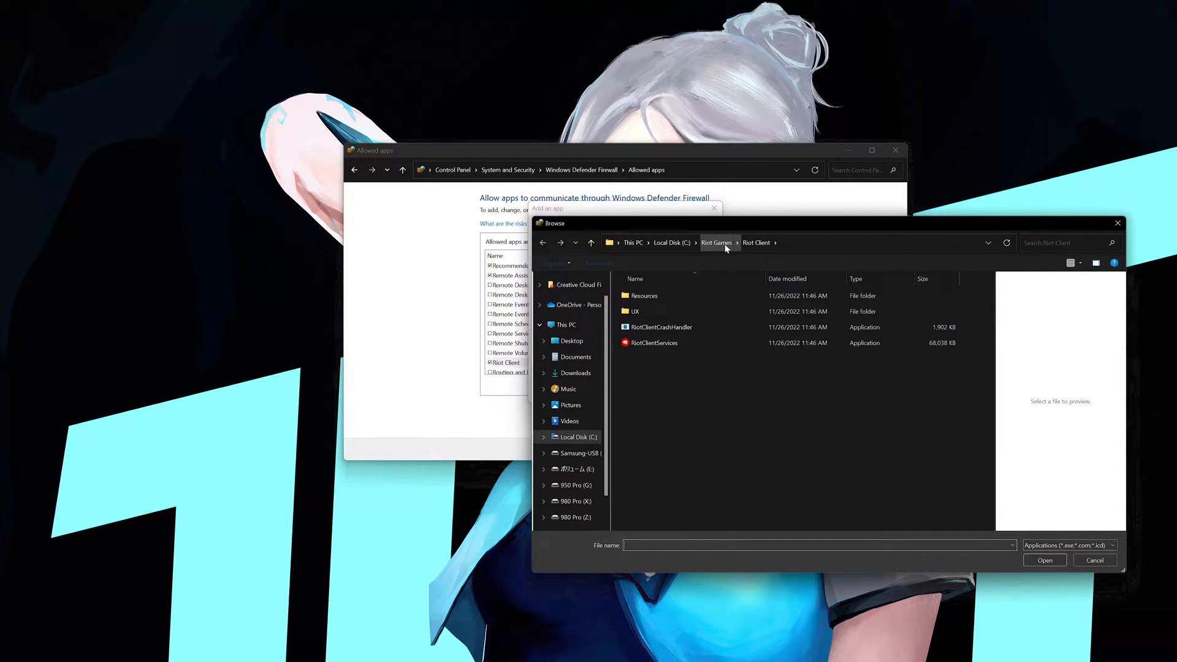
{"action": "left_click", "coordinate": [715, 242]}
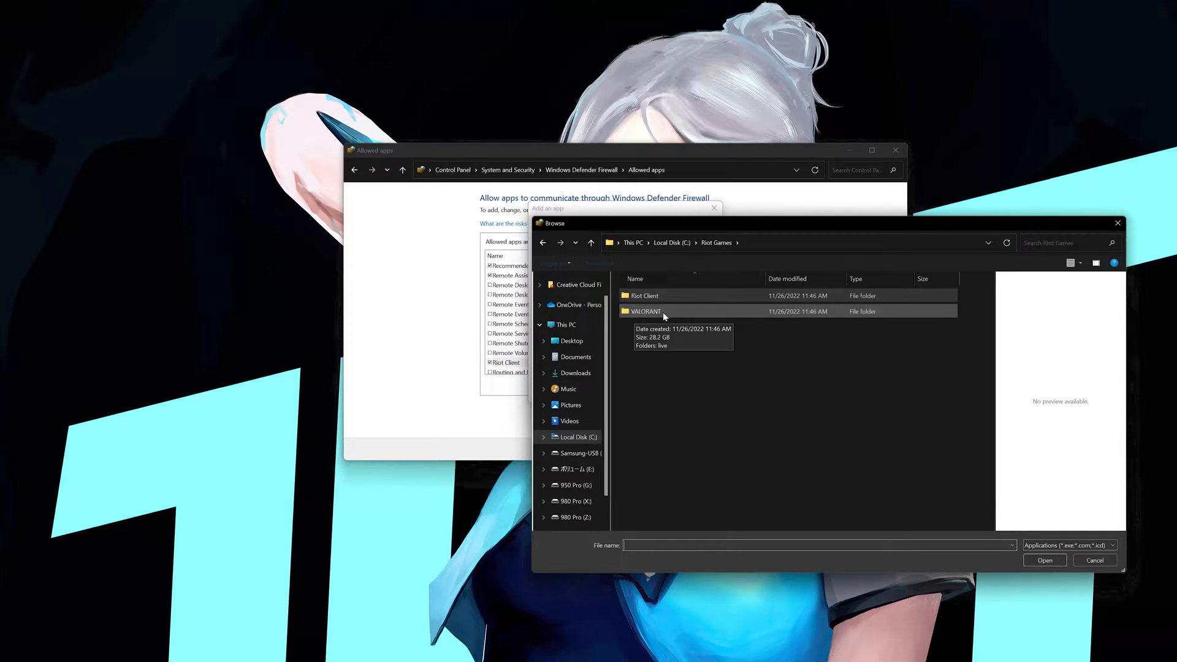
{"action": "double_click", "coordinate": [646, 310]}
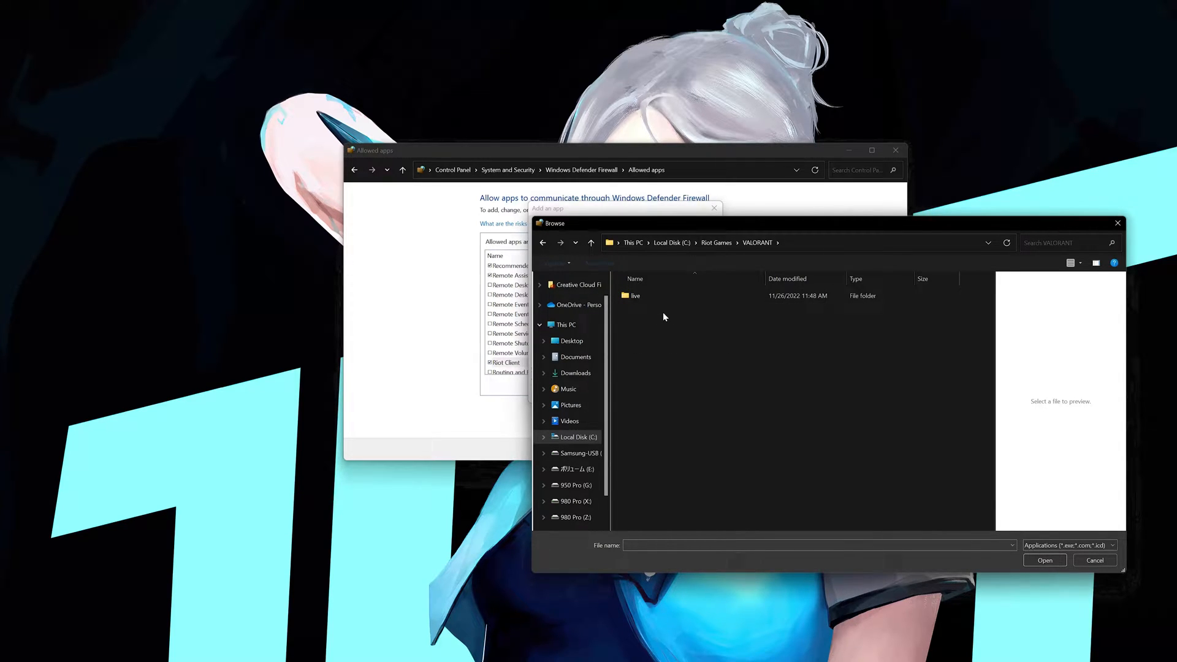
{"action": "mouse_move", "coordinate": [634, 295]}
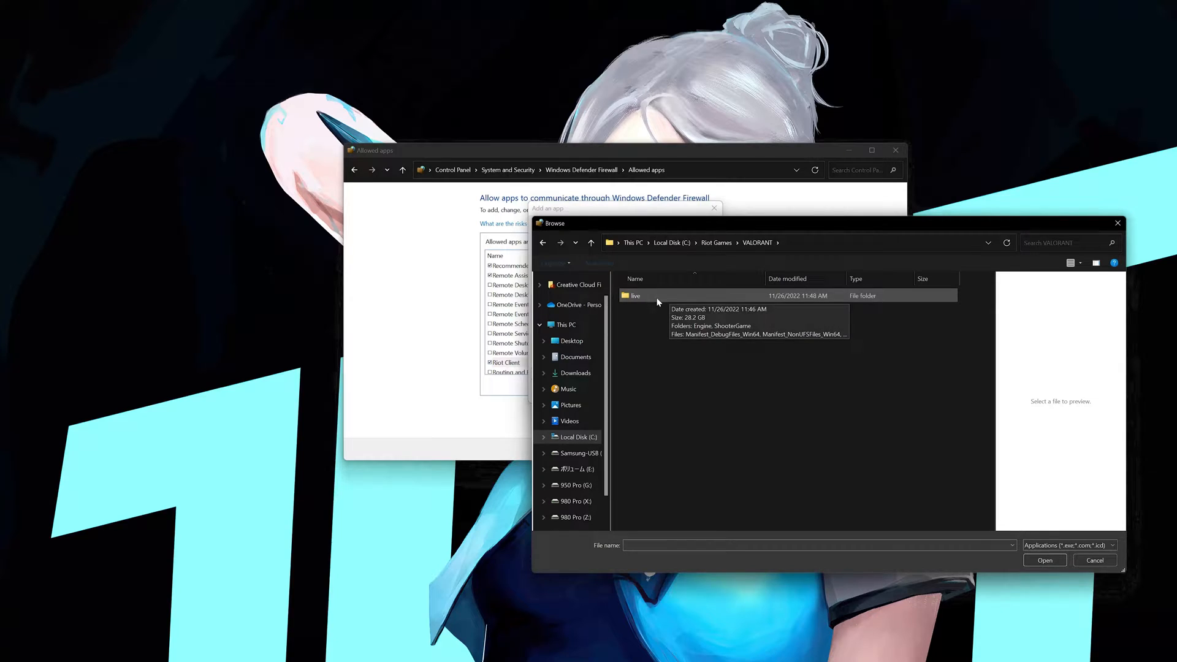
{"action": "double_click", "coordinate": [635, 294]}
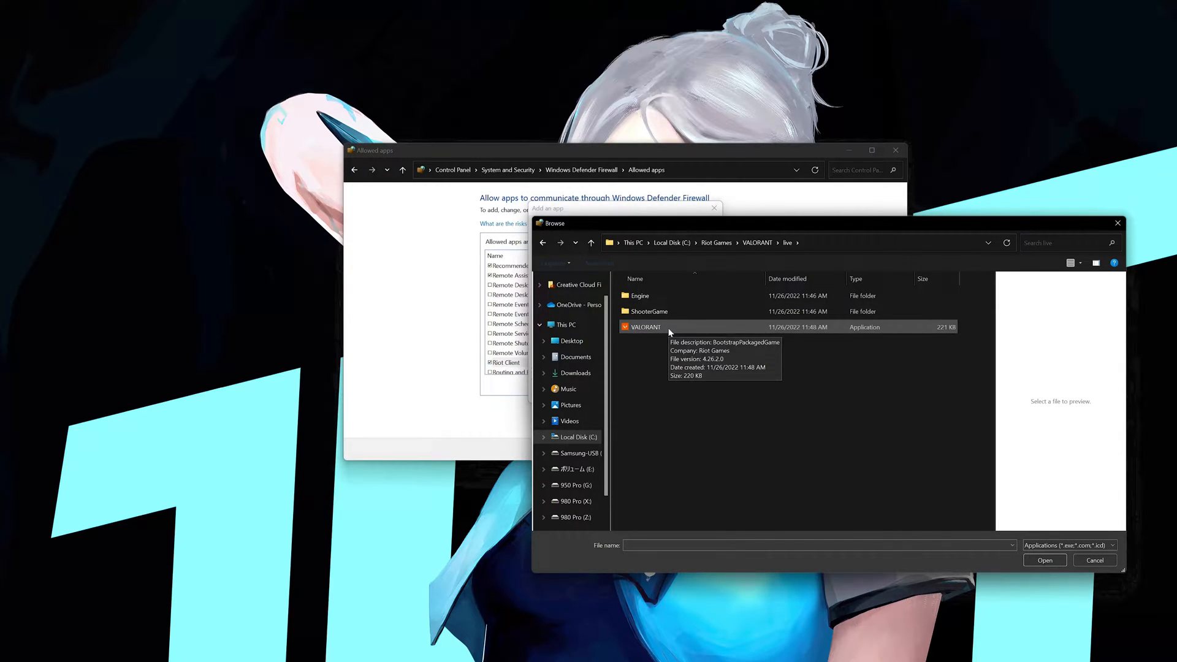
{"action": "left_click", "coordinate": [1043, 560]}
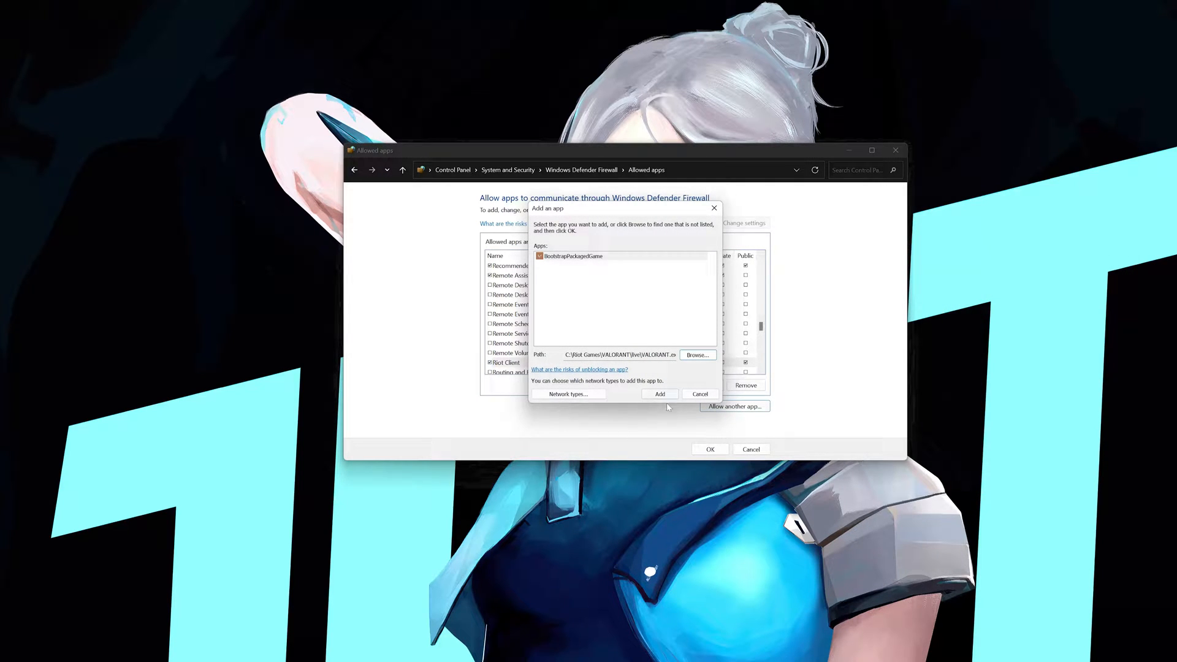
{"action": "left_click", "coordinate": [658, 394]}
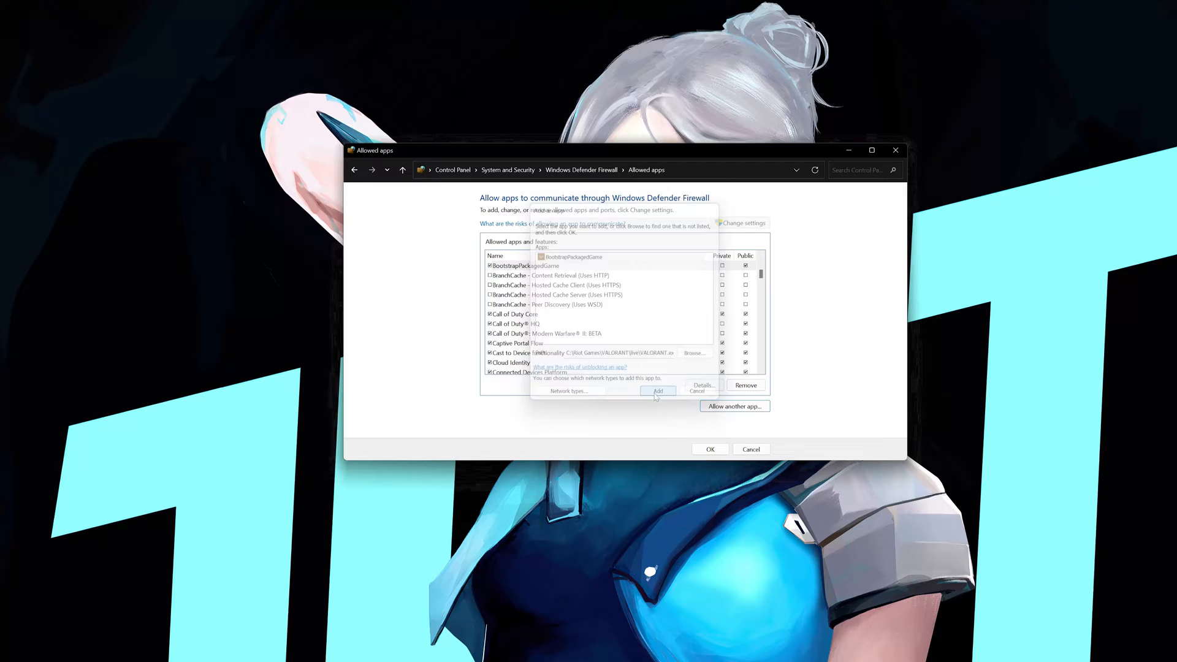
Step: Add VALORANT-Win64-Shipping from live\ShooterGame\Binaries\Win64 to the allowed apps
{"action": "left_click", "coordinate": [658, 391]}
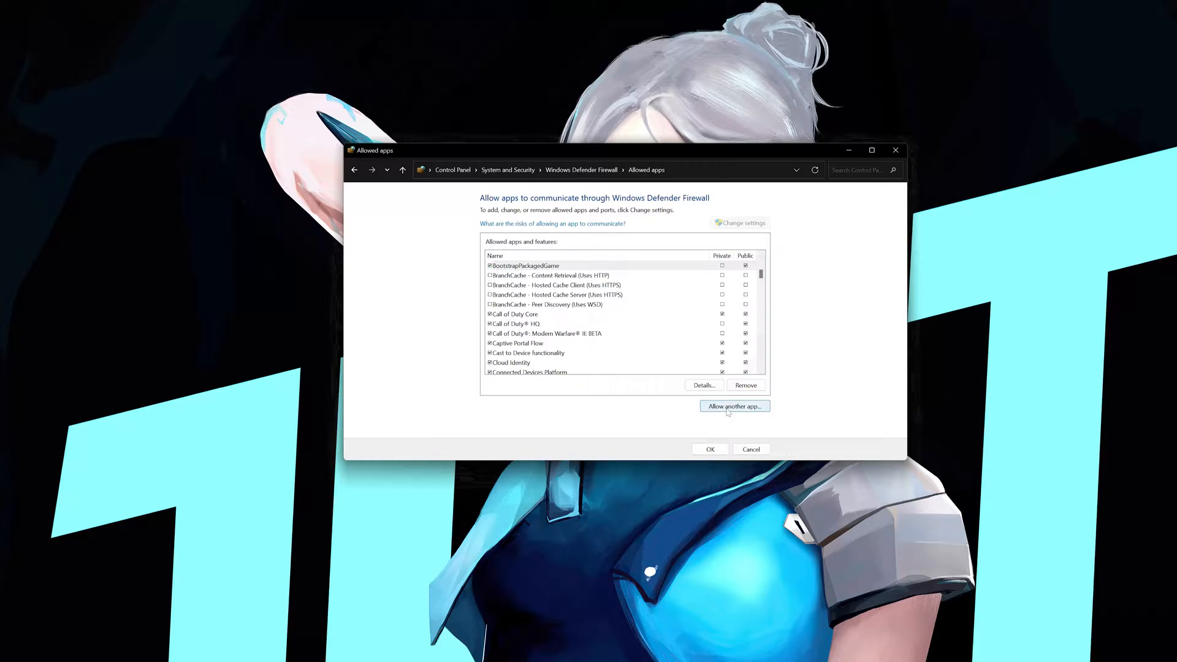
{"action": "left_click", "coordinate": [734, 406]}
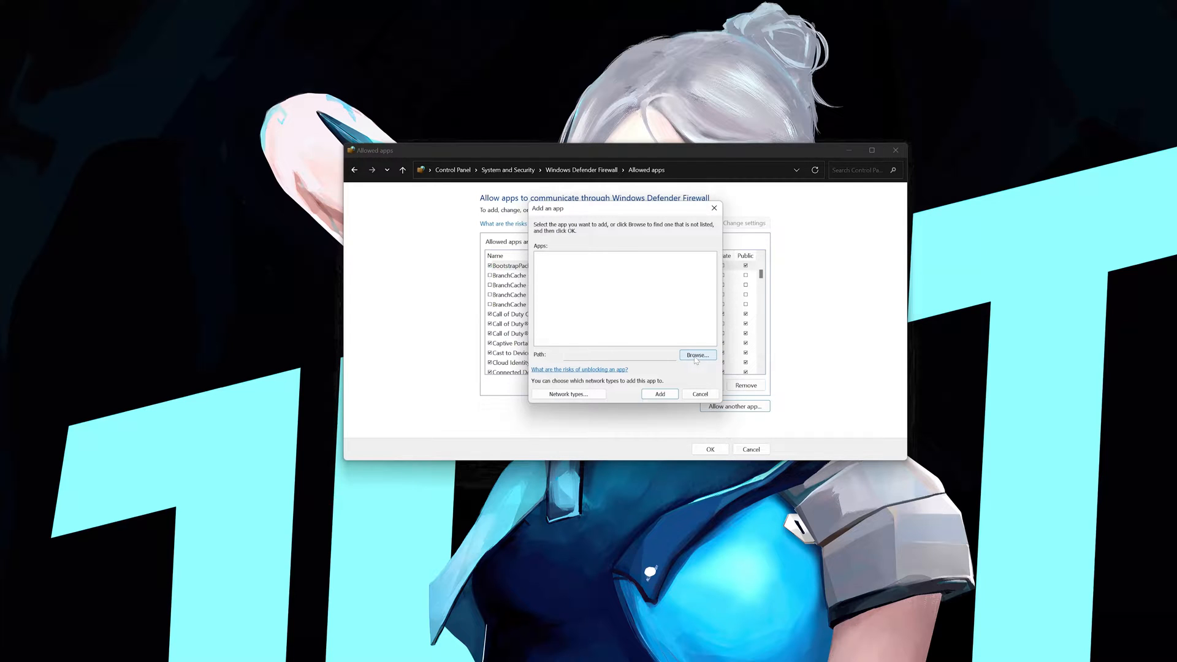
{"action": "left_click", "coordinate": [695, 354]}
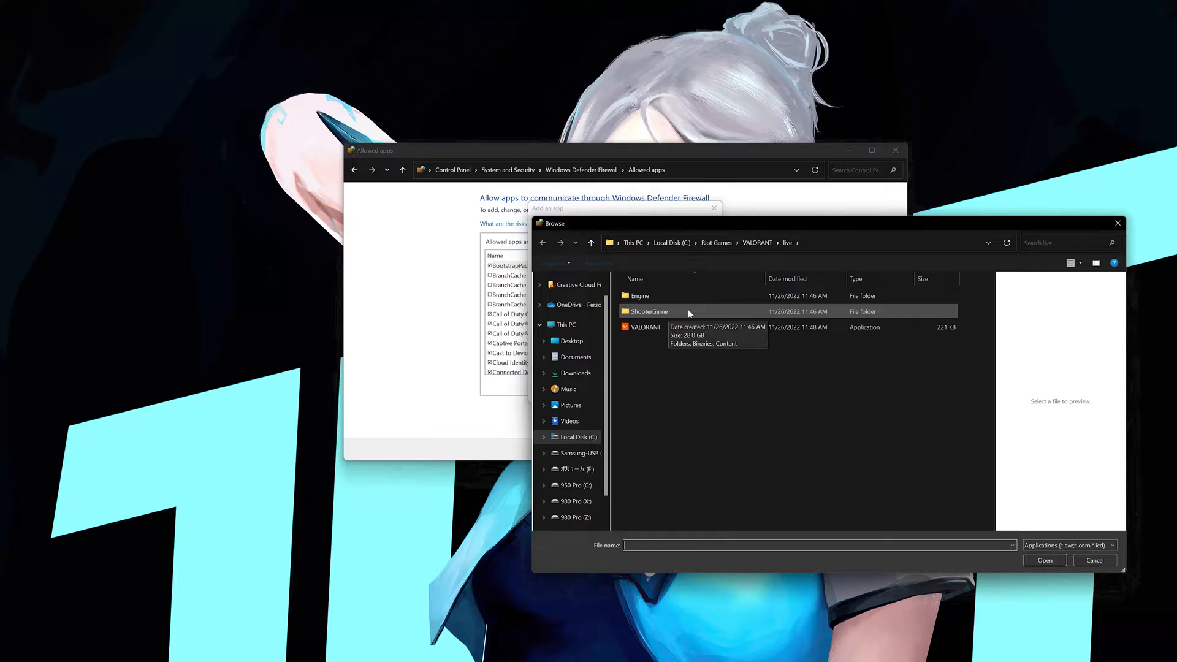
{"action": "double_click", "coordinate": [649, 311]}
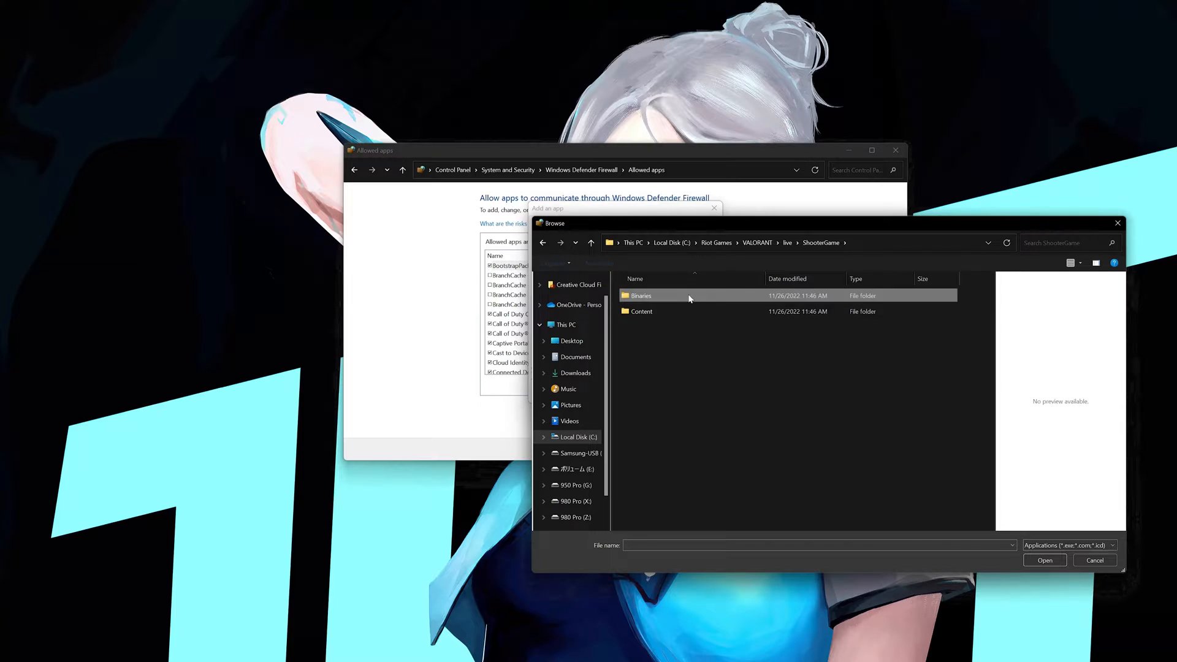
{"action": "double_click", "coordinate": [641, 294]}
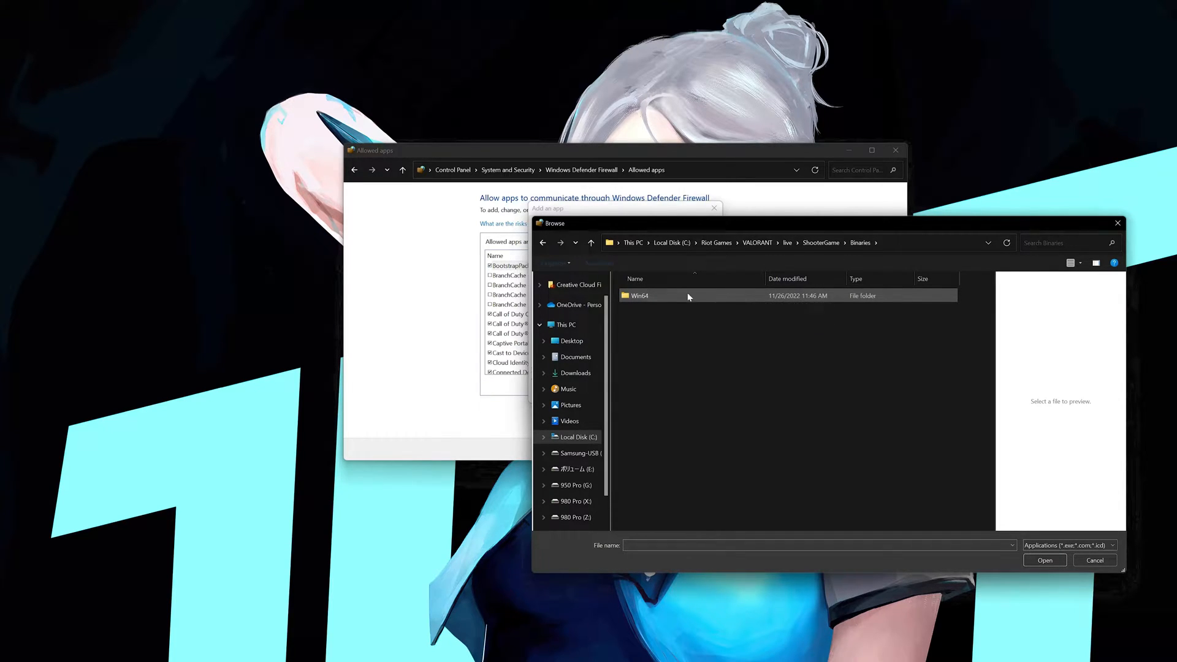
{"action": "left_click", "coordinate": [639, 295]}
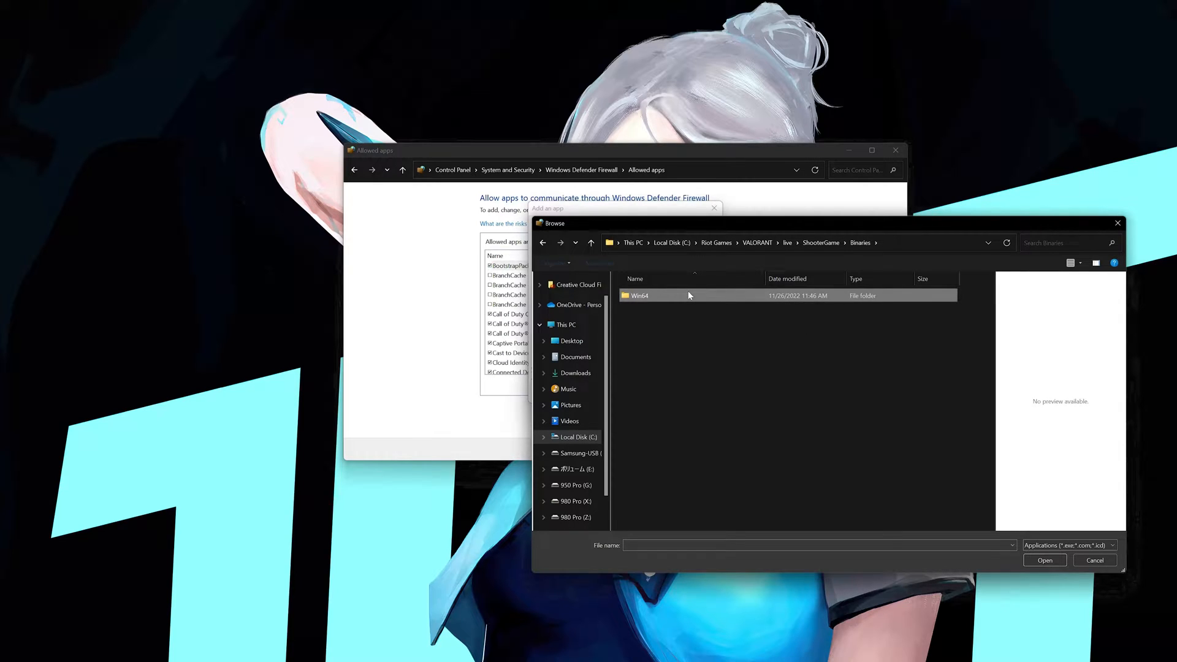
{"action": "double_click", "coordinate": [639, 295]}
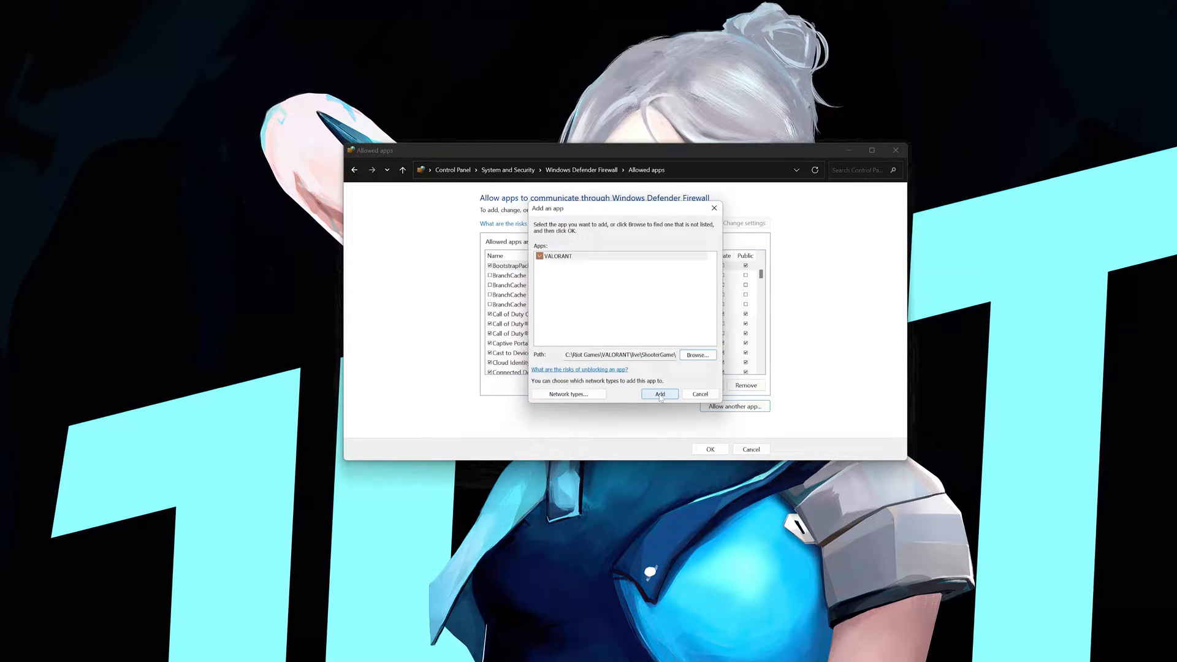
{"action": "left_click", "coordinate": [658, 394]}
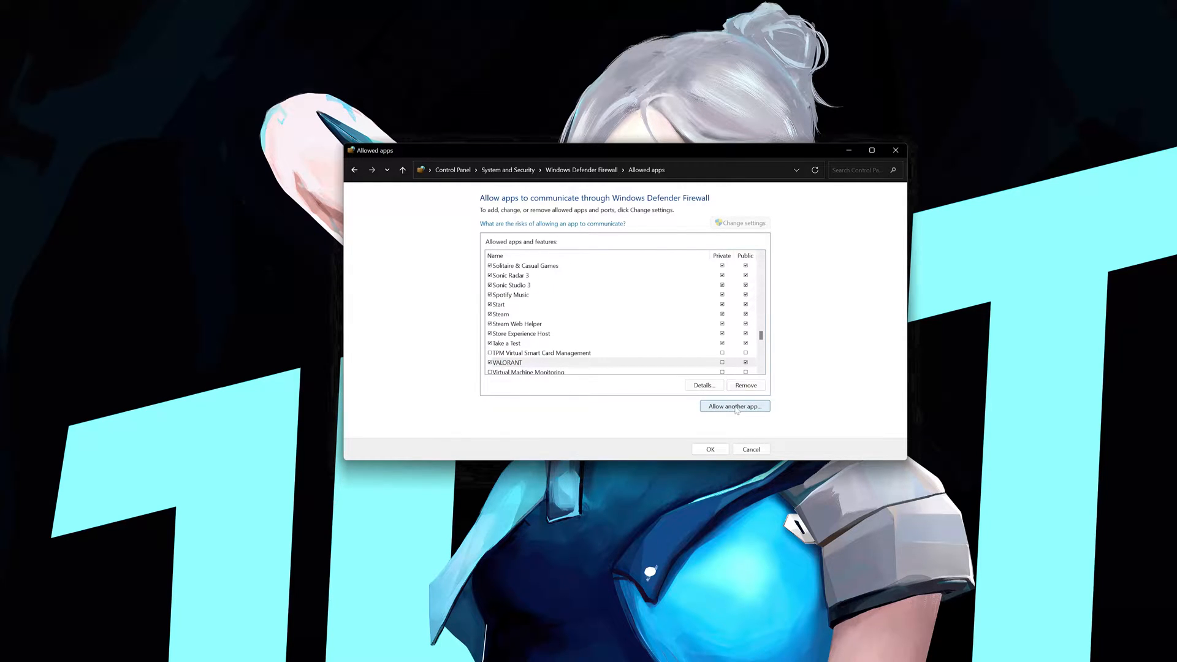
Step: Select vgc.exe from C:\Program Files\Riot Vanguard as another app to allow
{"action": "left_click", "coordinate": [734, 406]}
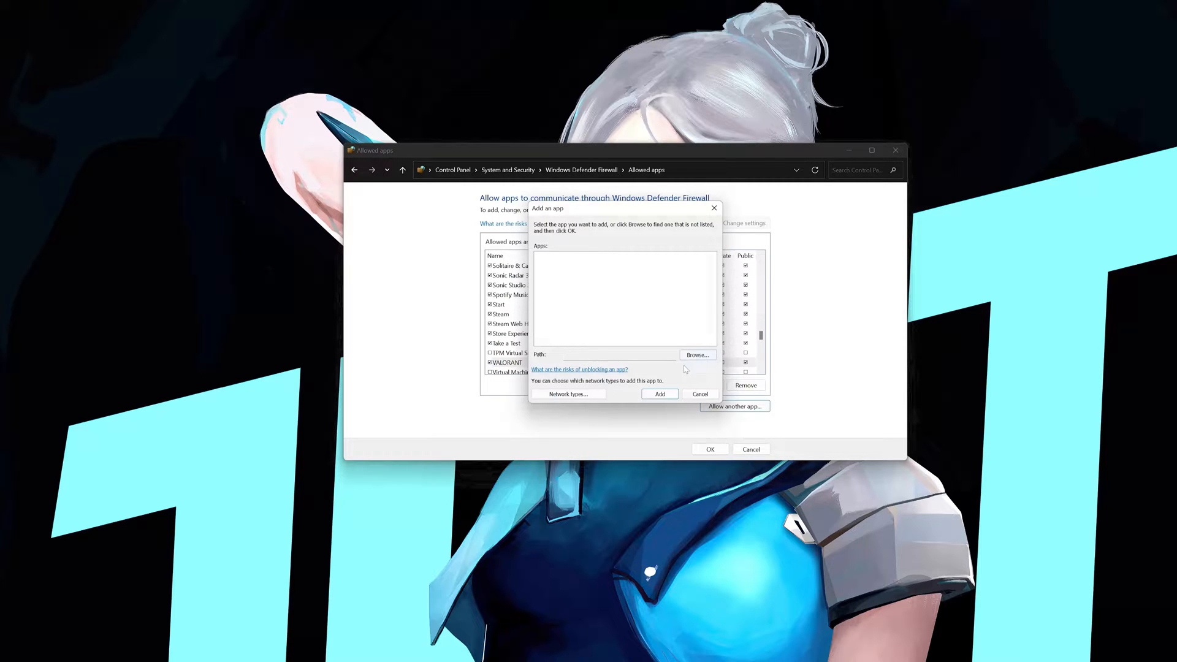
{"action": "left_click", "coordinate": [696, 355]}
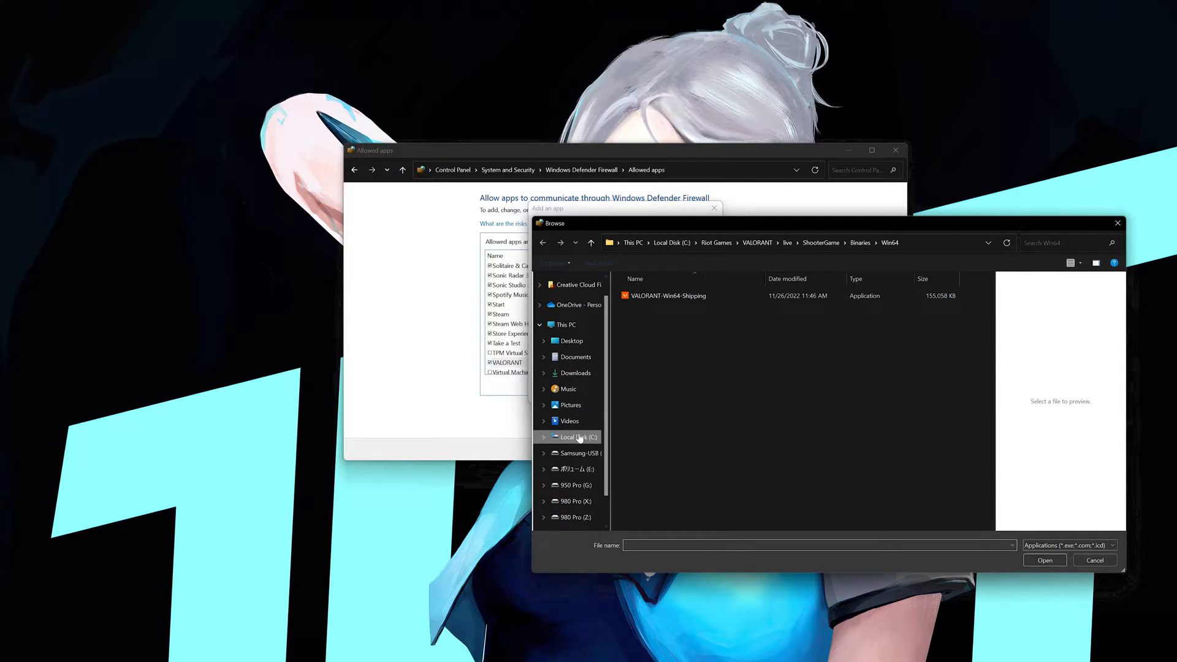
{"action": "left_click", "coordinate": [576, 437]}
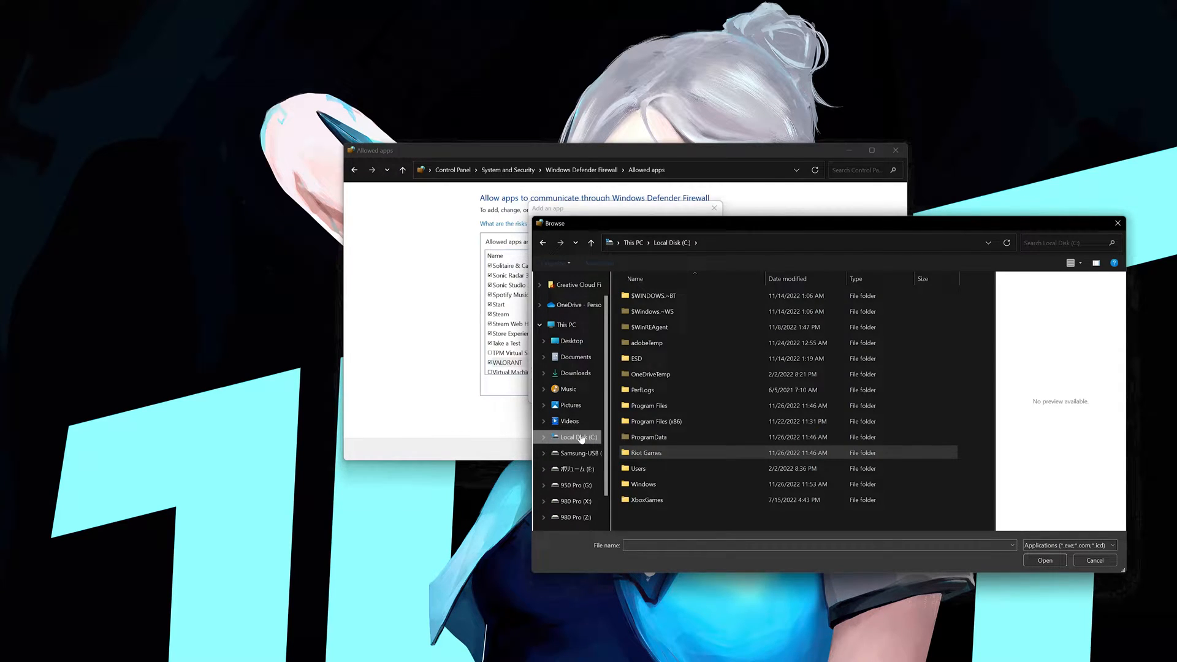
{"action": "mouse_move", "coordinate": [696, 435]}
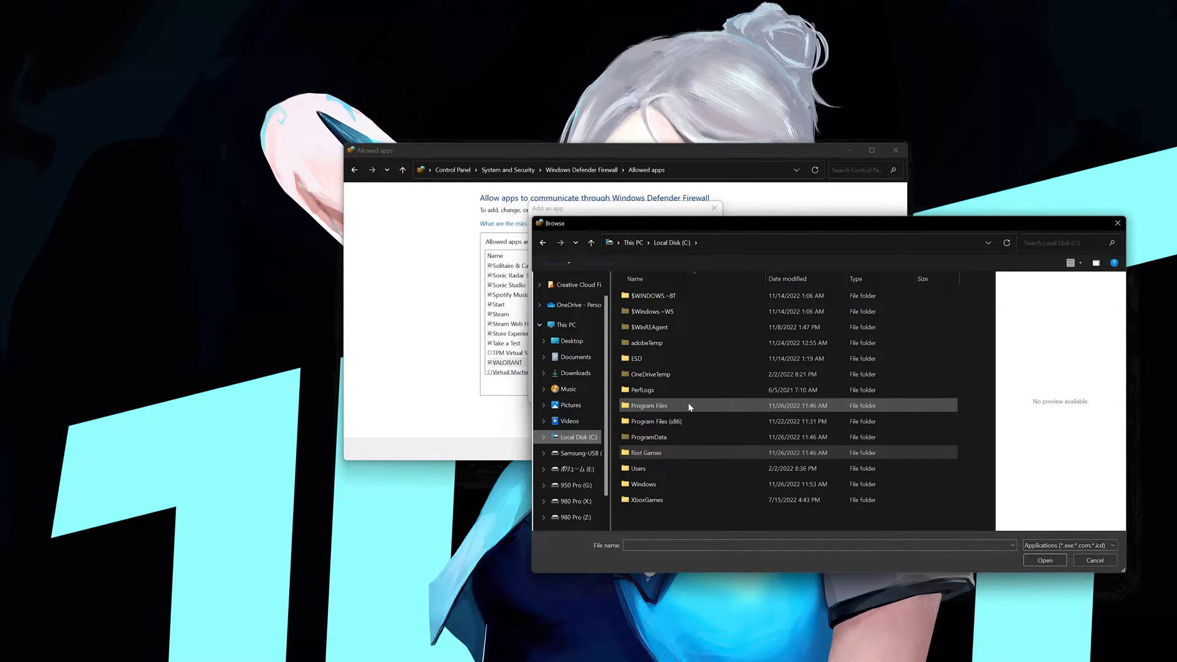
{"action": "double_click", "coordinate": [649, 405]}
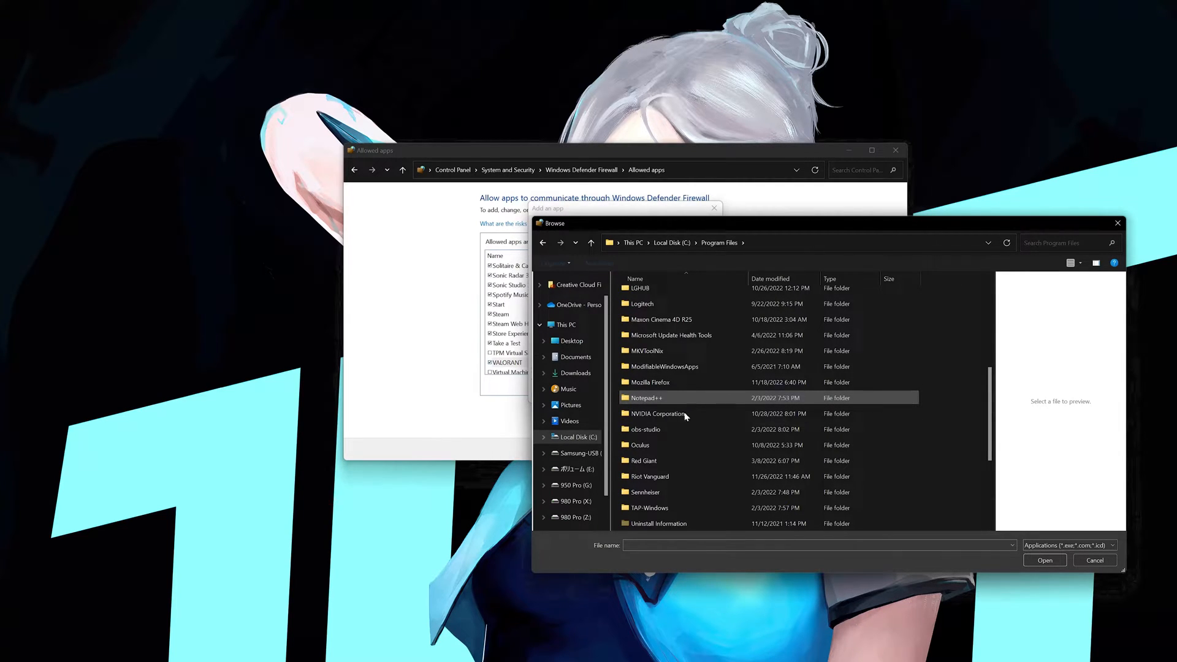
{"action": "double_click", "coordinate": [651, 475]}
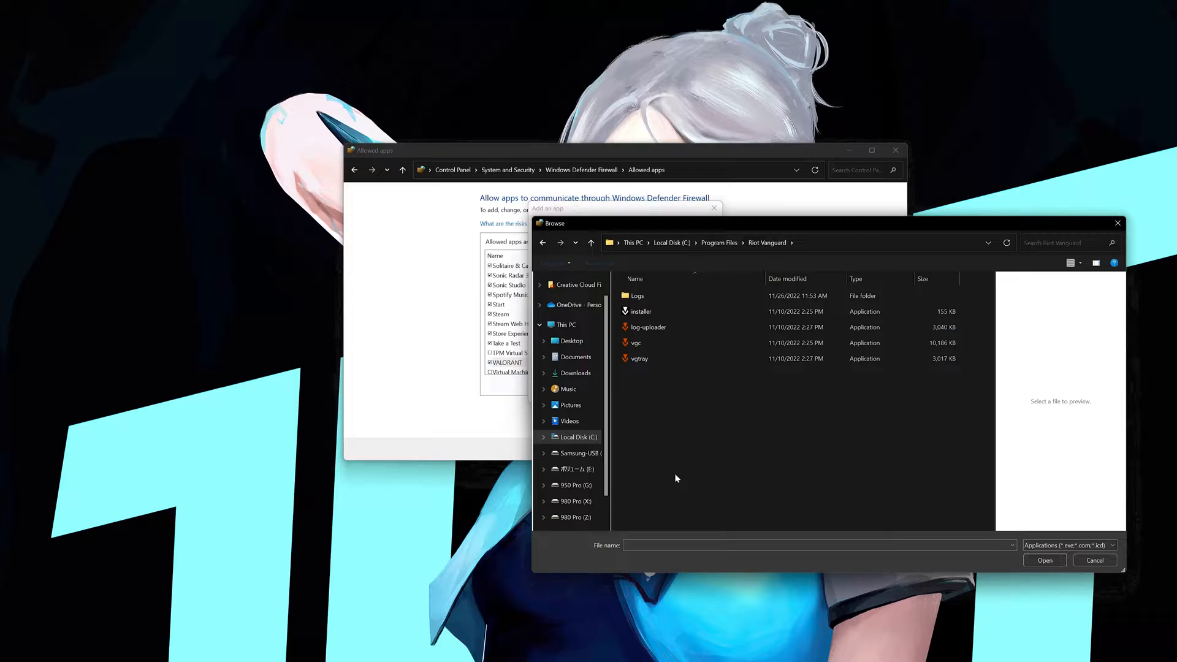
{"action": "left_click", "coordinate": [636, 342]}
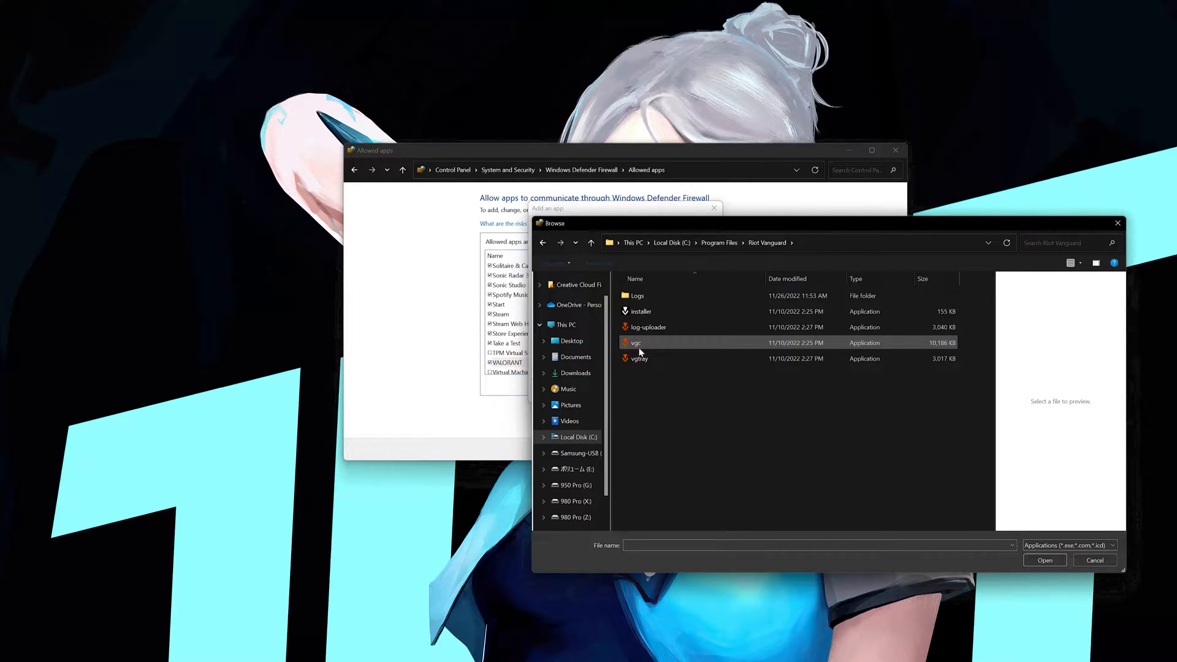
{"action": "left_click", "coordinate": [1043, 559]}
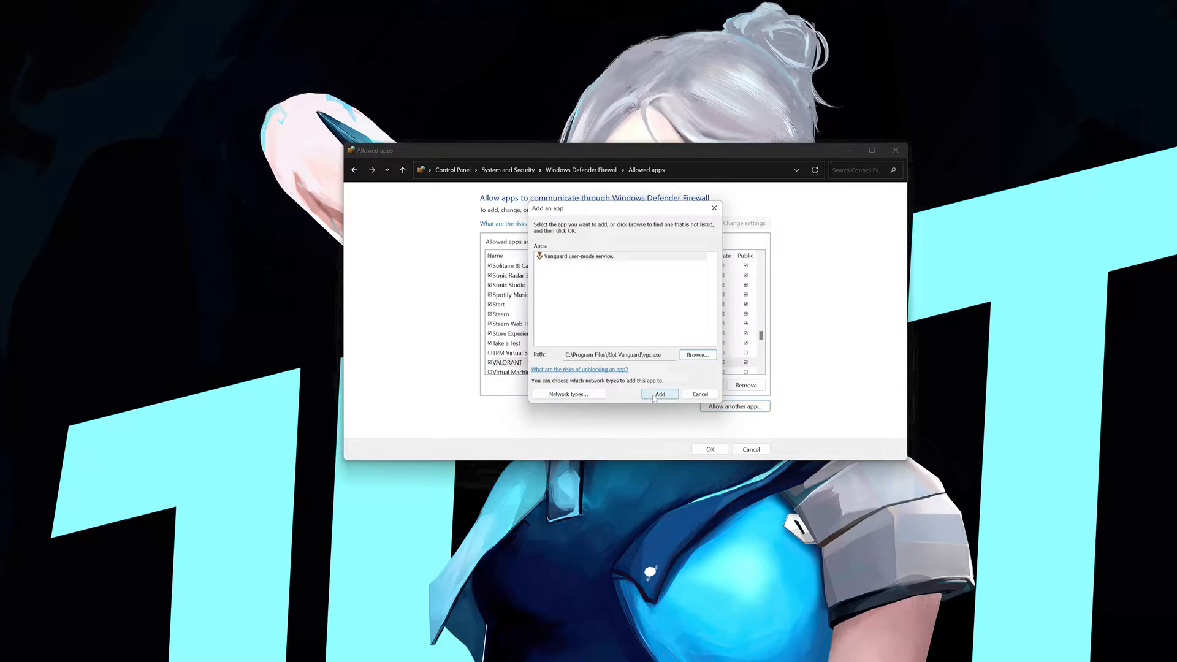
Step: Add the Vanguard user-mode service and tick Private for Vanguard and VALORANT
{"action": "left_click", "coordinate": [658, 394]}
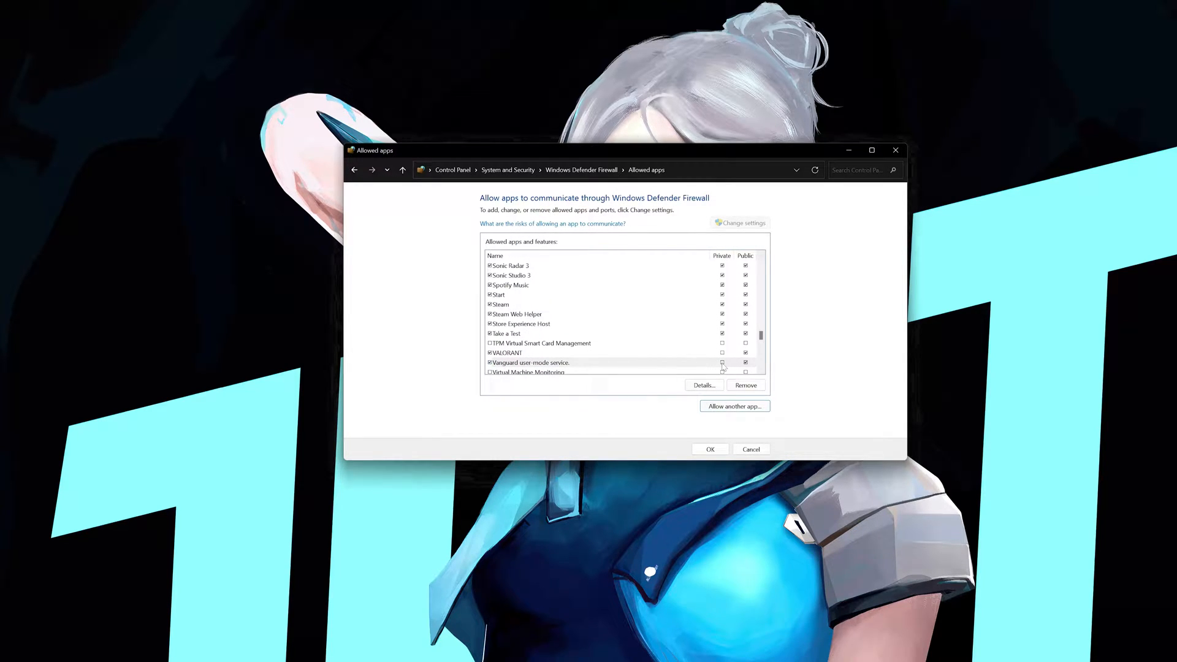
{"action": "left_click", "coordinate": [531, 362]}
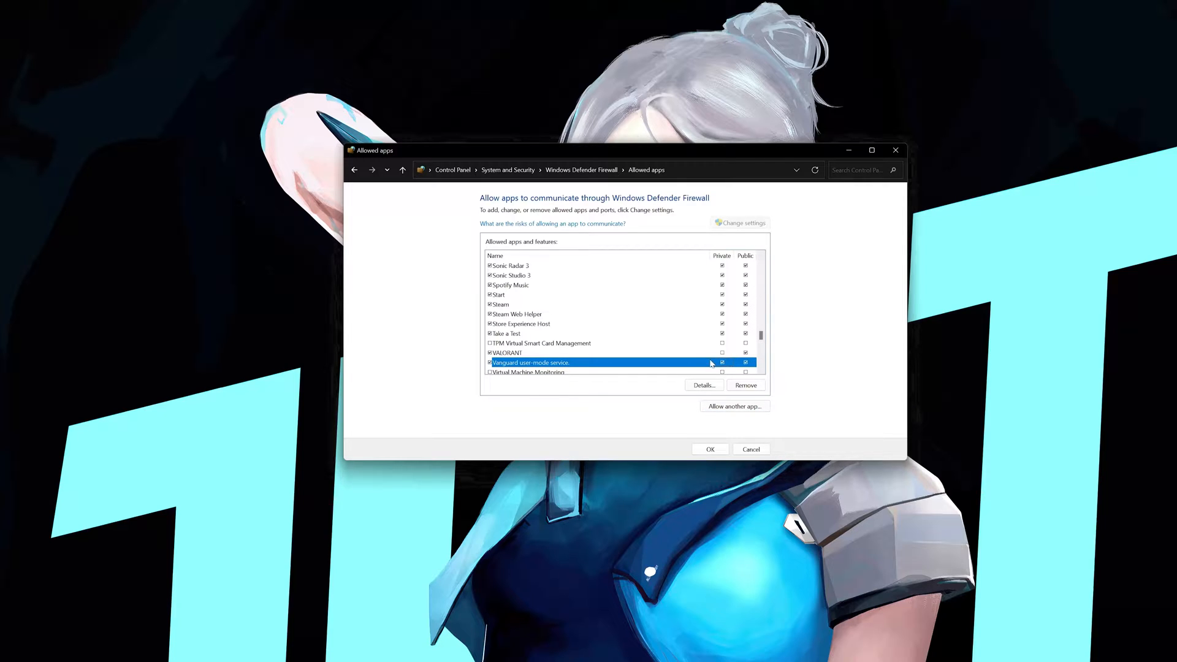
{"action": "left_click", "coordinate": [506, 353]}
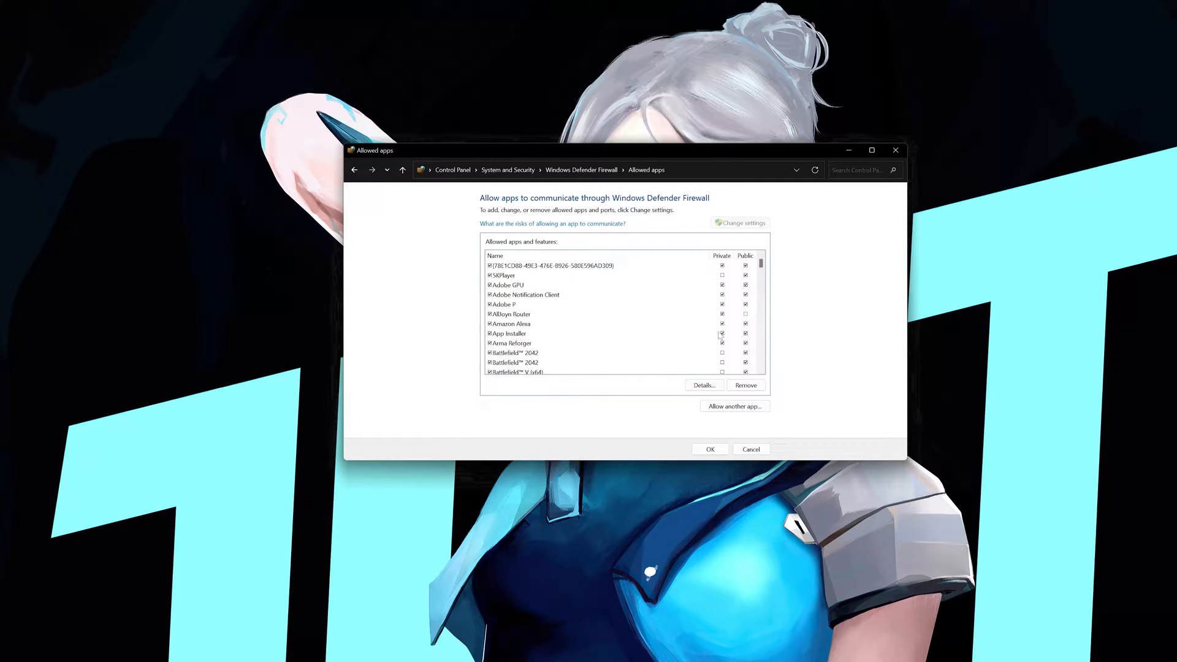
Step: Scroll through and check the allowed apps entries, then save with OK
{"action": "scroll", "scroll_direction": "down", "scroll_amount": 3}
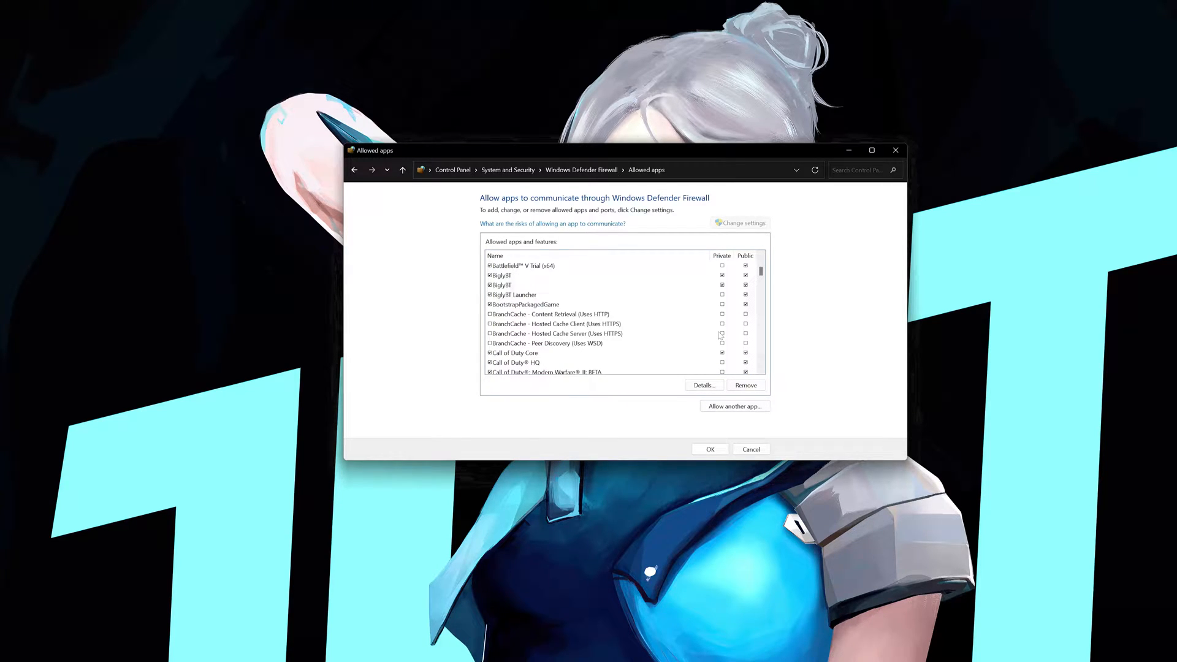
{"action": "left_click", "coordinate": [525, 304]}
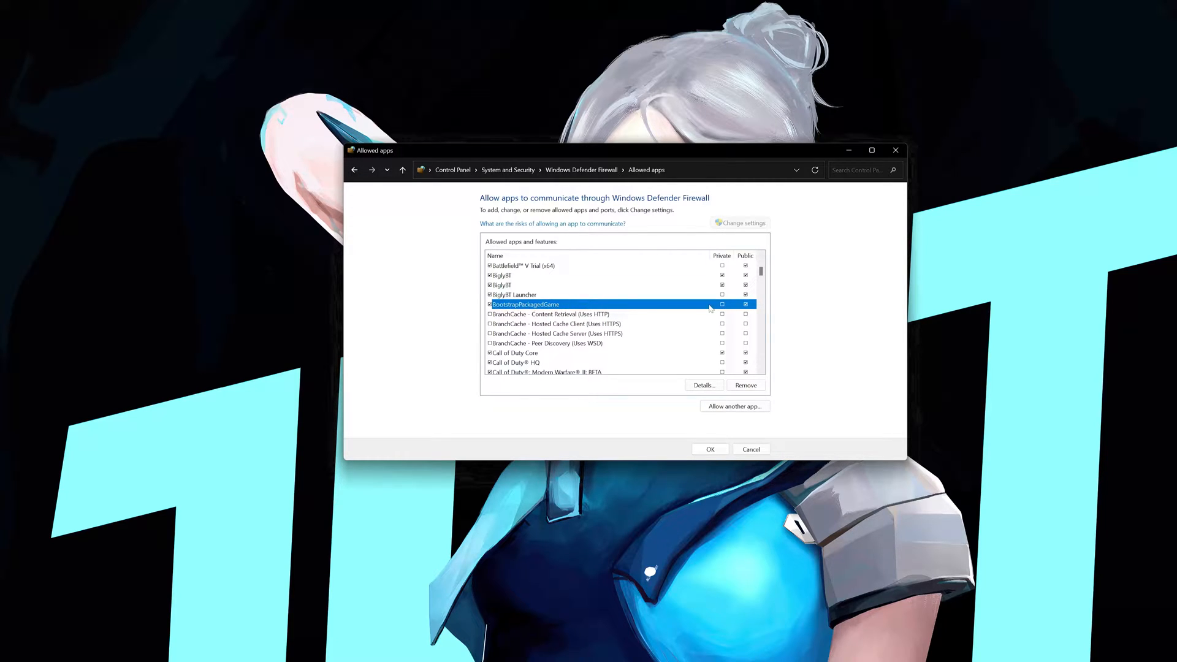
{"action": "left_click", "coordinate": [722, 304]}
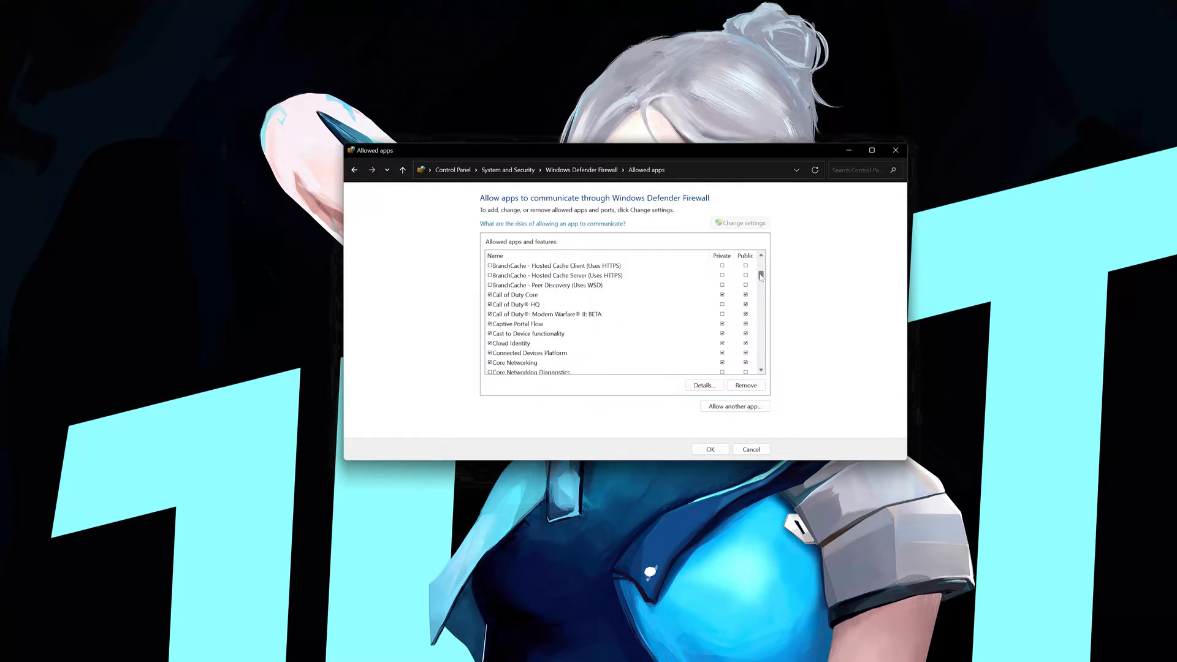
{"action": "scroll", "scroll_direction": "down", "scroll_amount": 3}
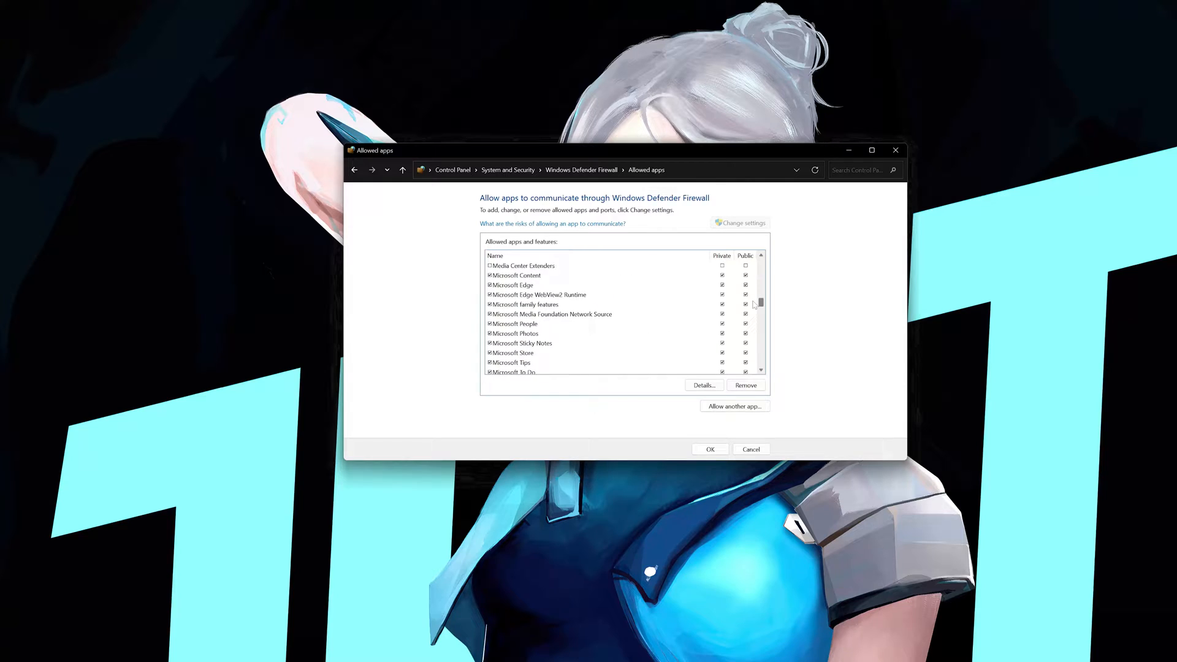
{"action": "scroll", "scroll_direction": "down", "scroll_amount": 3}
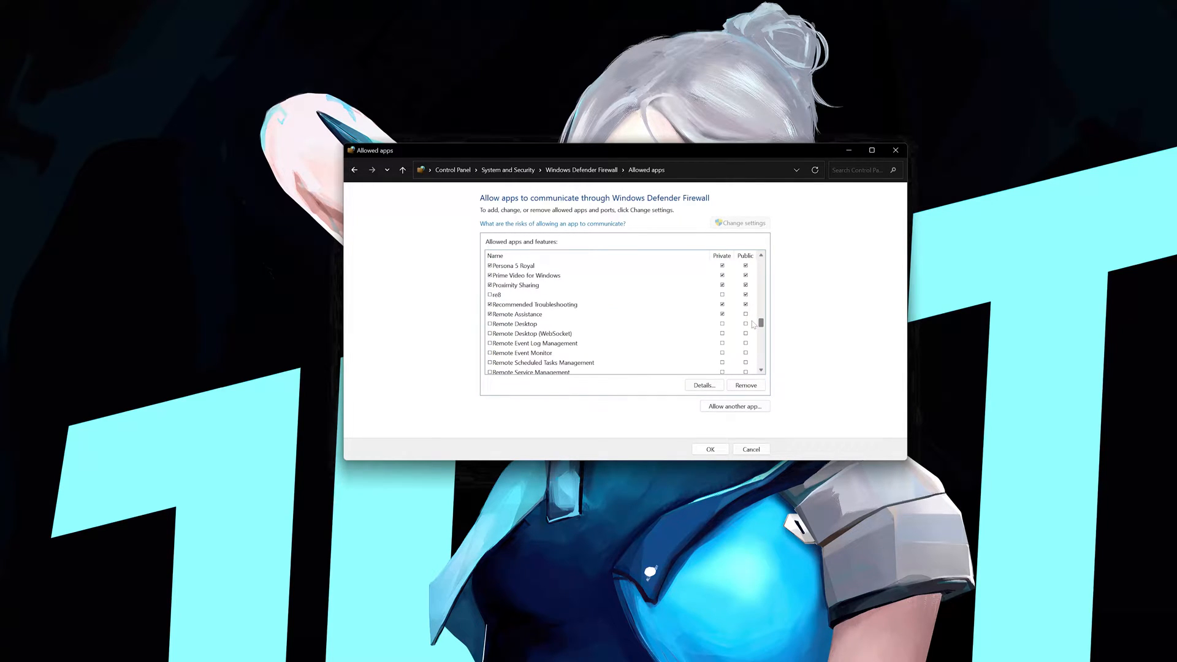
{"action": "scroll", "scroll_direction": "down", "scroll_amount": 3}
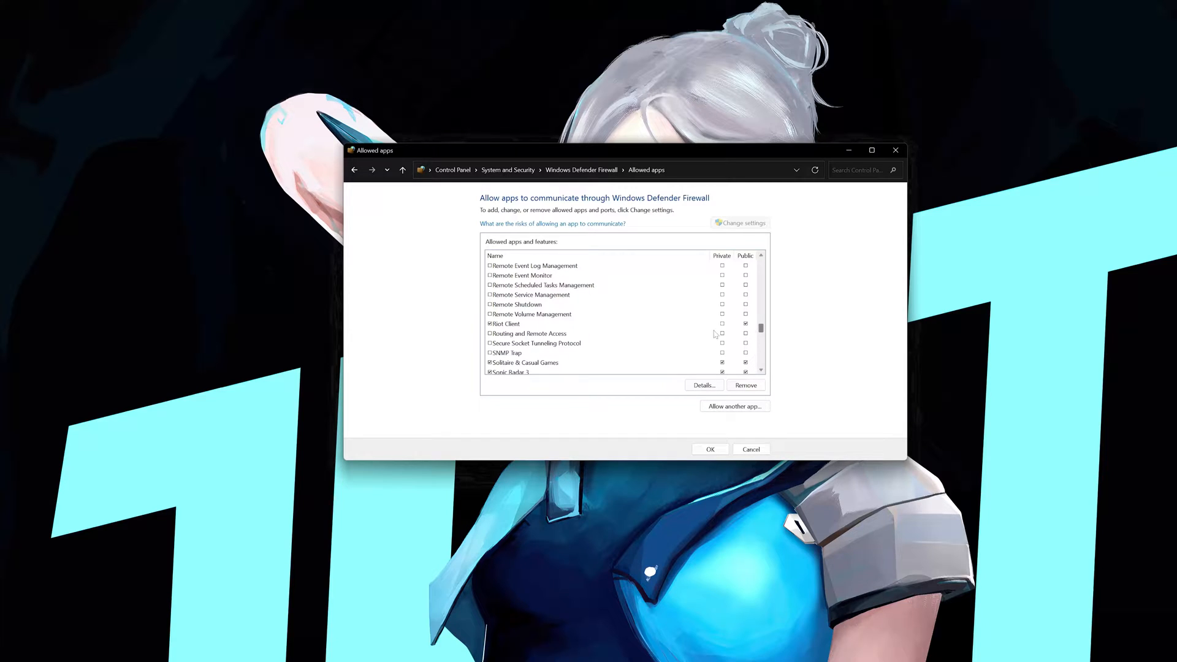
{"action": "left_click", "coordinate": [533, 324]}
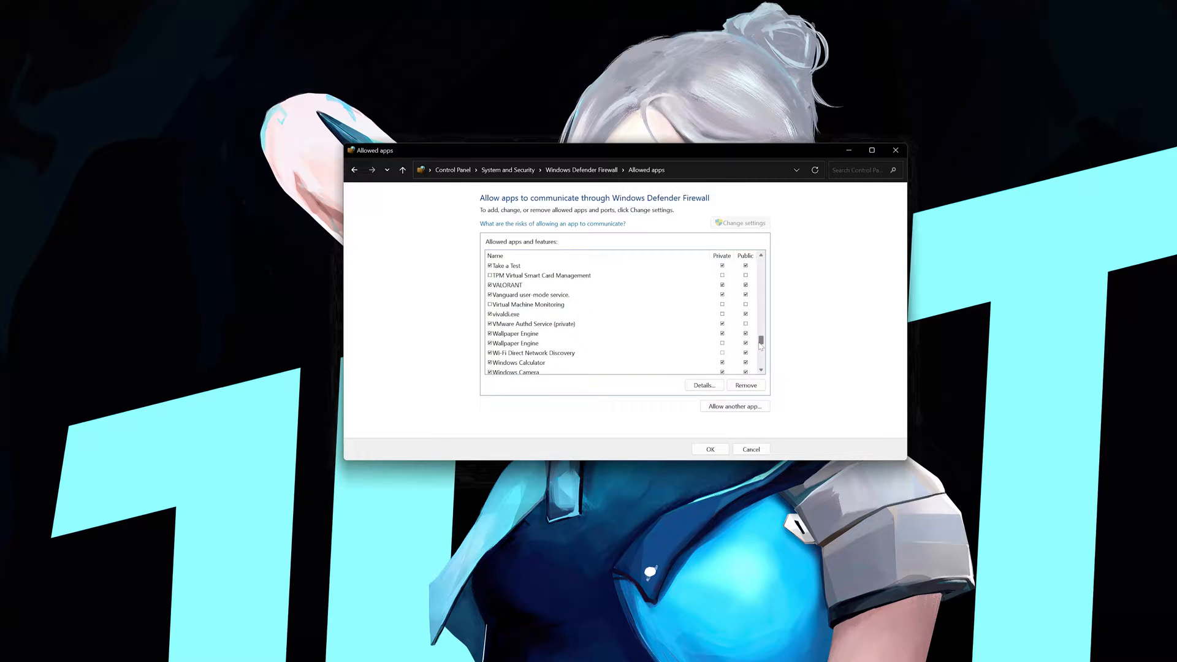
{"action": "scroll", "scroll_direction": "down", "scroll_amount": 3}
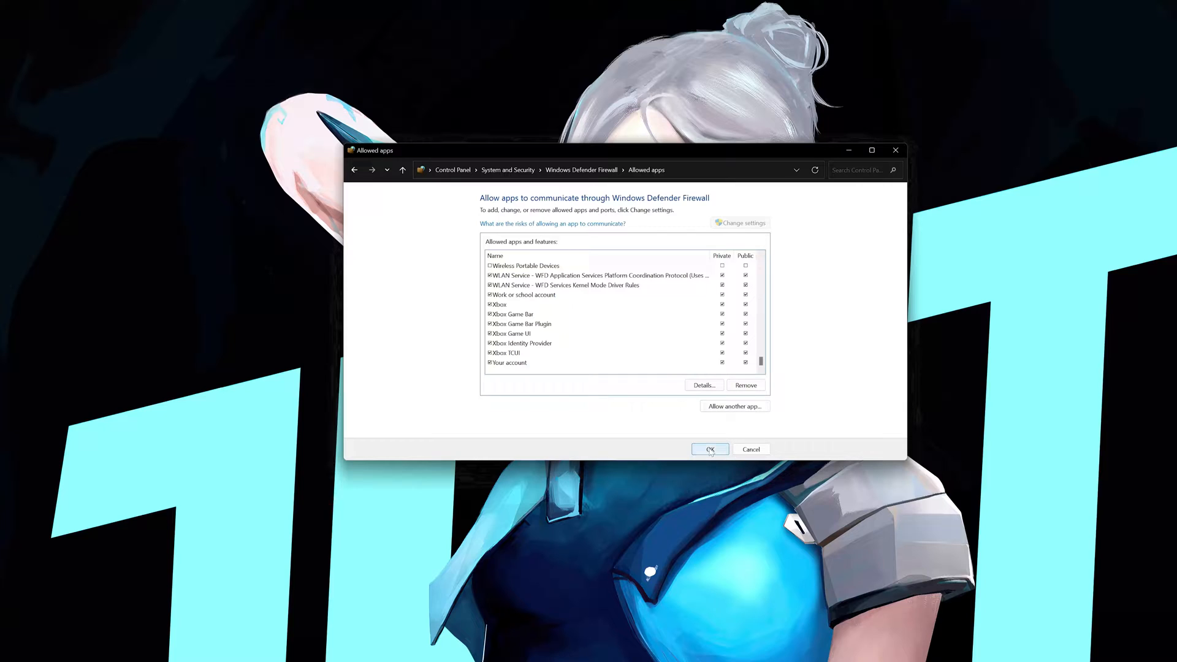
{"action": "left_click", "coordinate": [708, 448]}
{"action": "type", "text": "defe"}
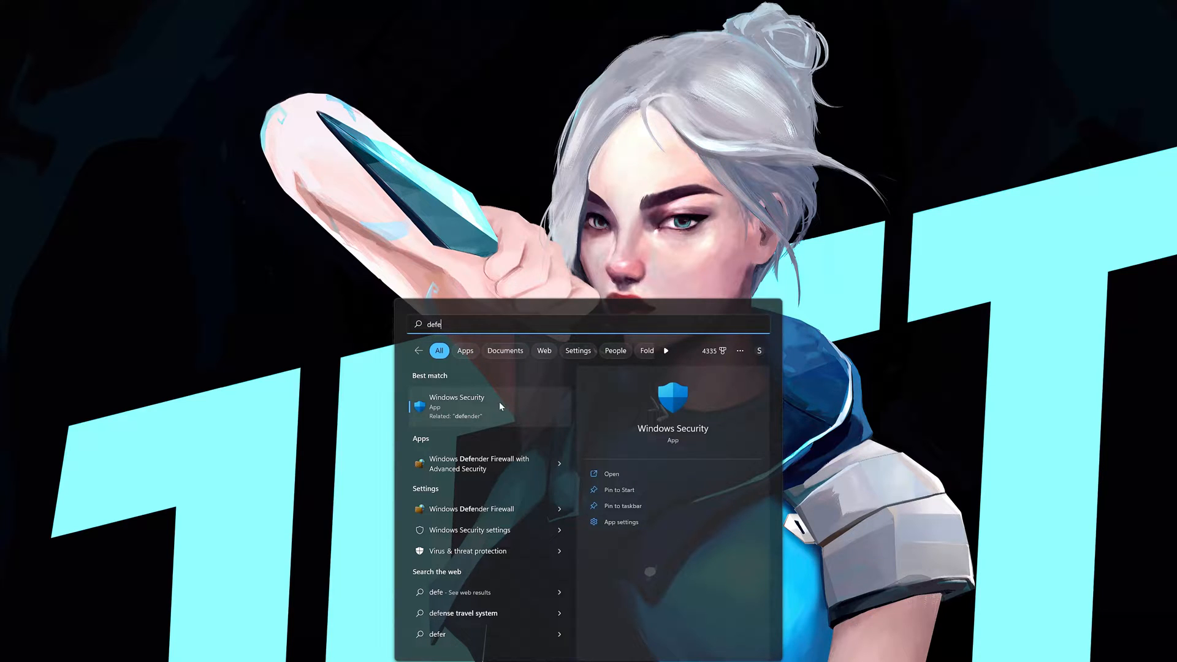
{"action": "mouse_move", "coordinate": [489, 412]}
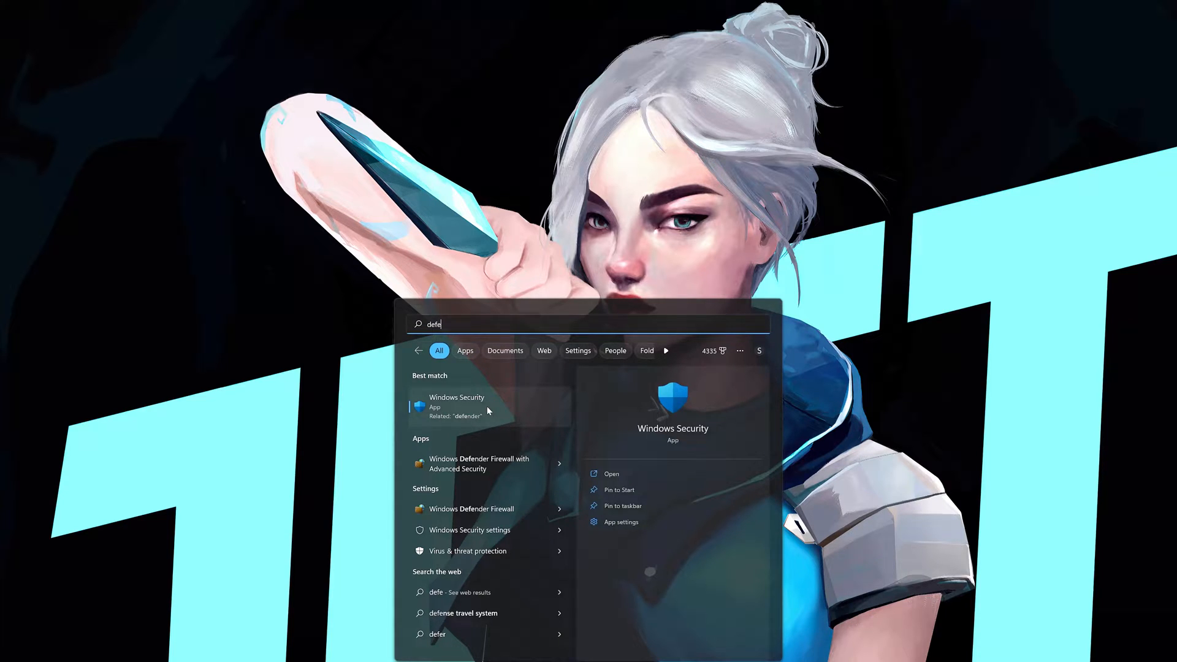
Step: Launch Windows Security from the 'defender' Start search results
{"action": "left_click", "coordinate": [456, 401]}
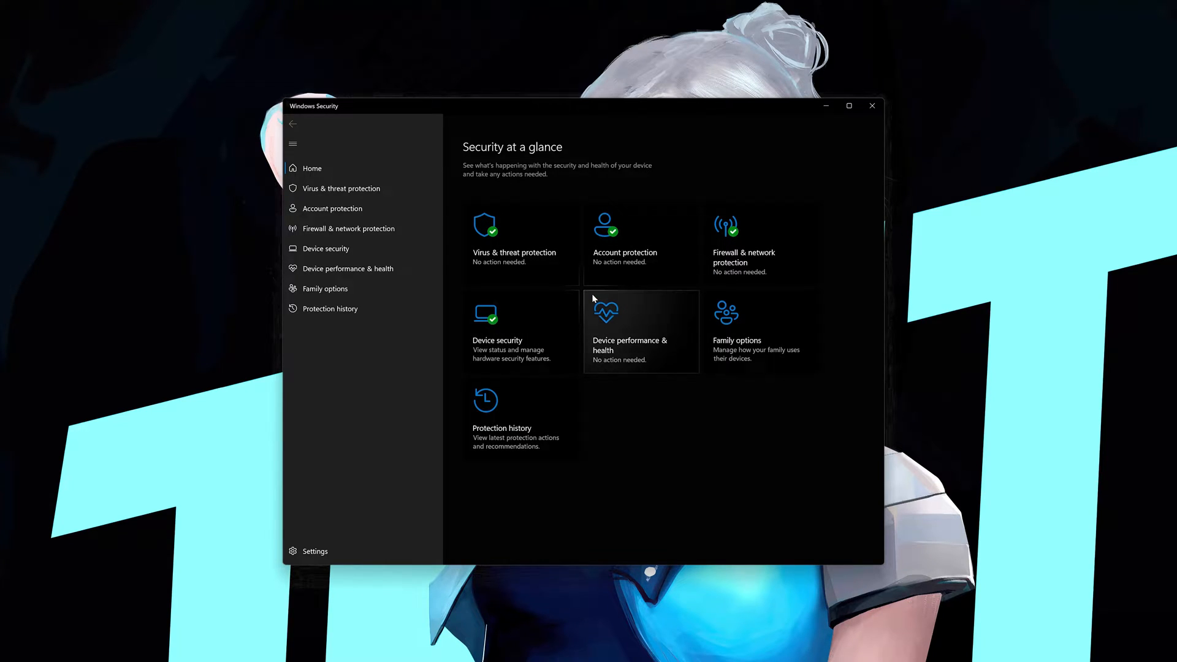
{"action": "mouse_move", "coordinate": [507, 248]}
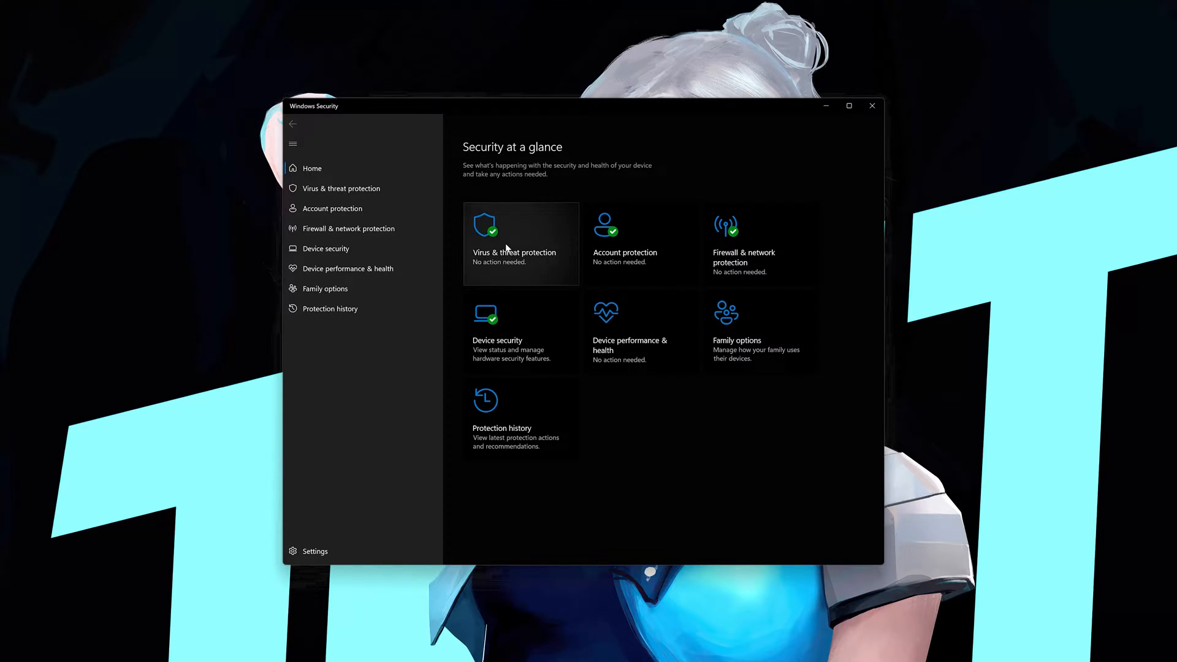
Step: Go to Virus & threat protection settings and open Add or remove exclusions
{"action": "left_click", "coordinate": [520, 244]}
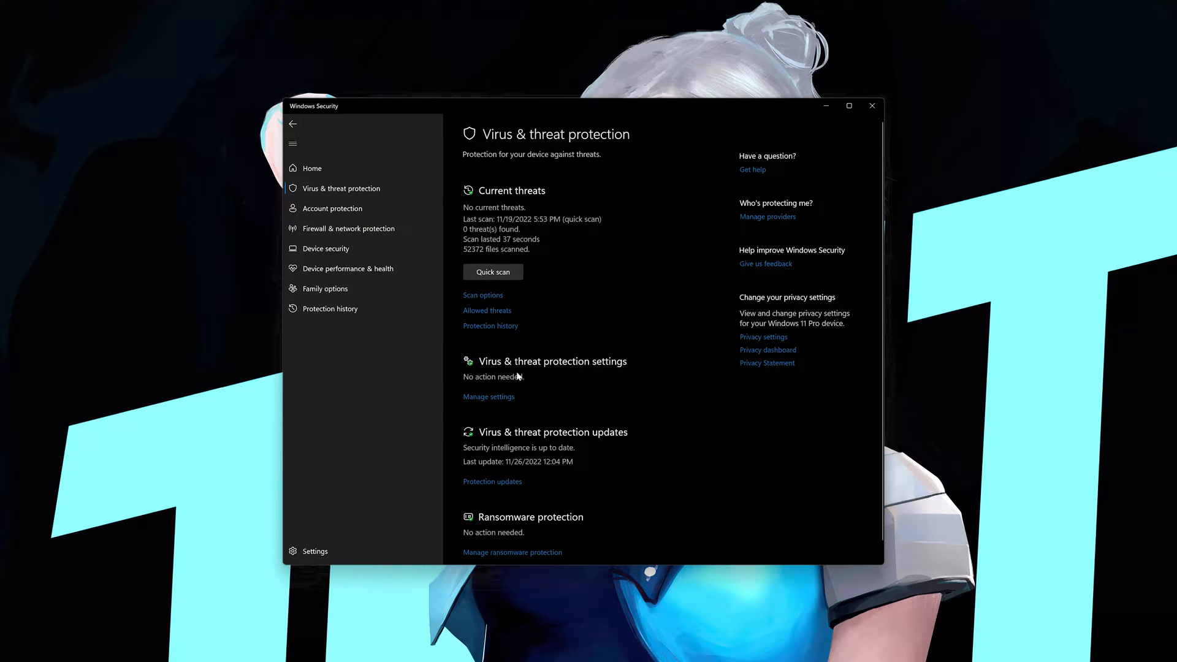
{"action": "mouse_move", "coordinate": [542, 377]}
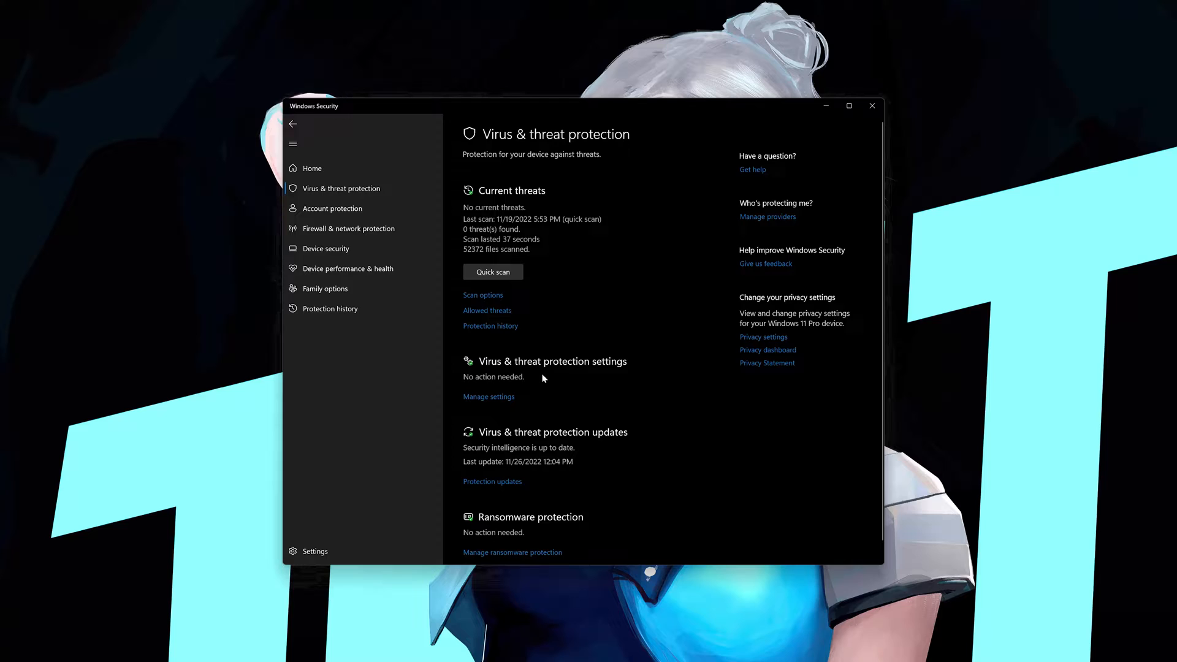
{"action": "mouse_move", "coordinate": [488, 396]}
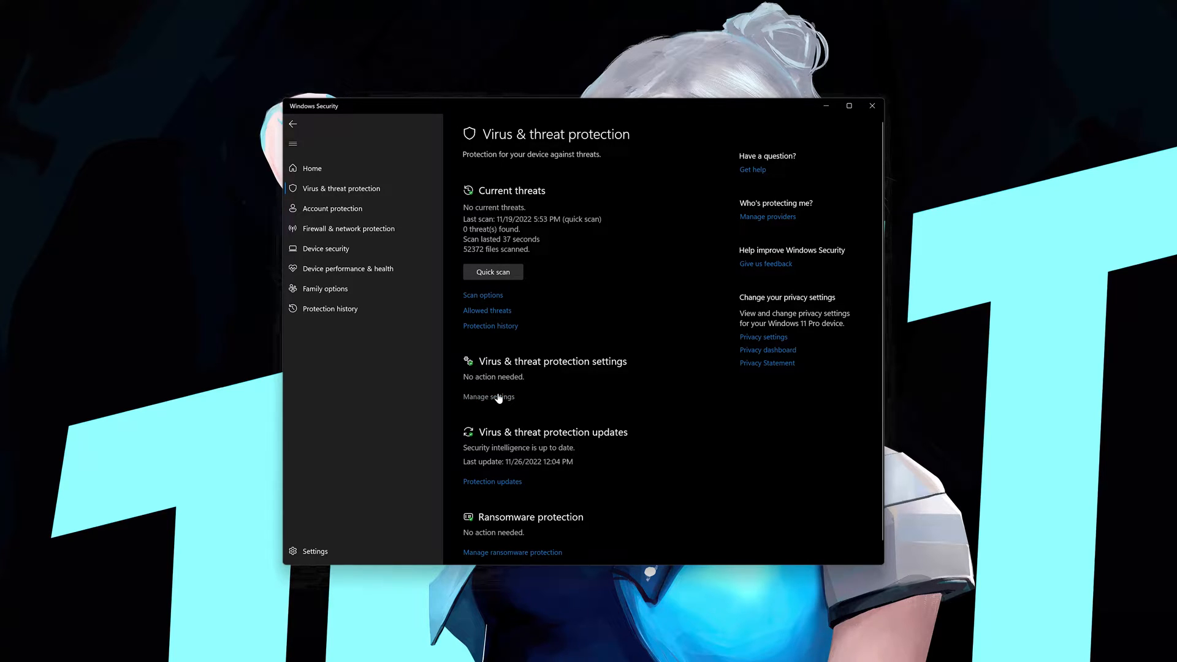
{"action": "left_click", "coordinate": [487, 396]}
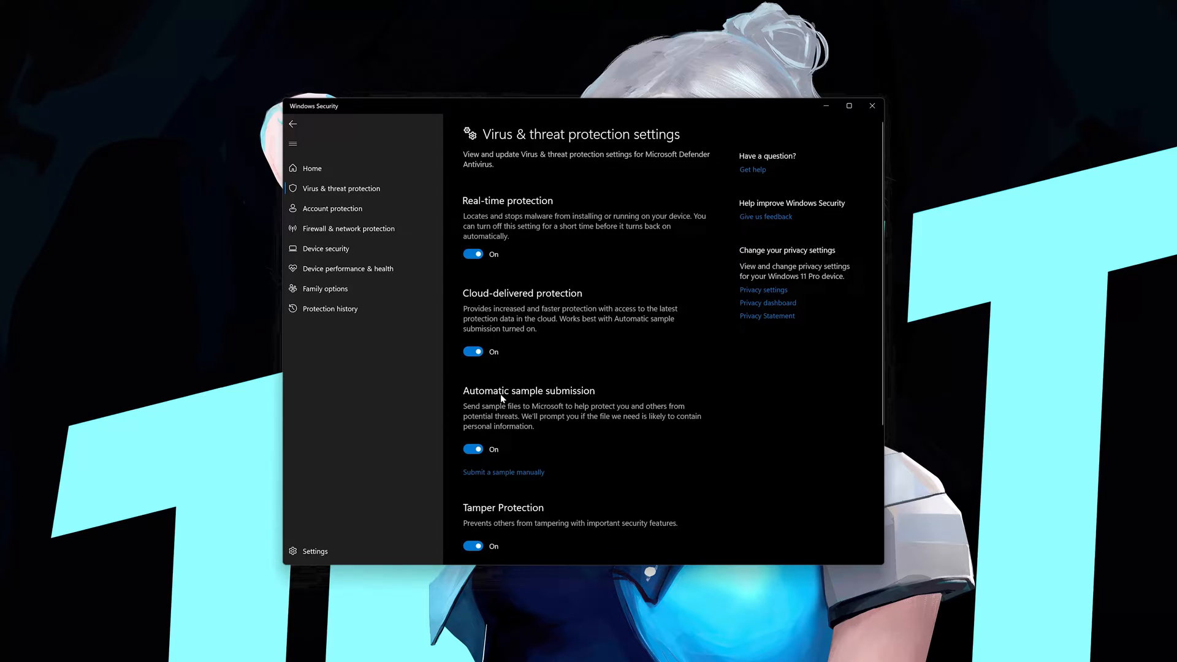
{"action": "scroll", "scroll_direction": "down", "scroll_amount": 3}
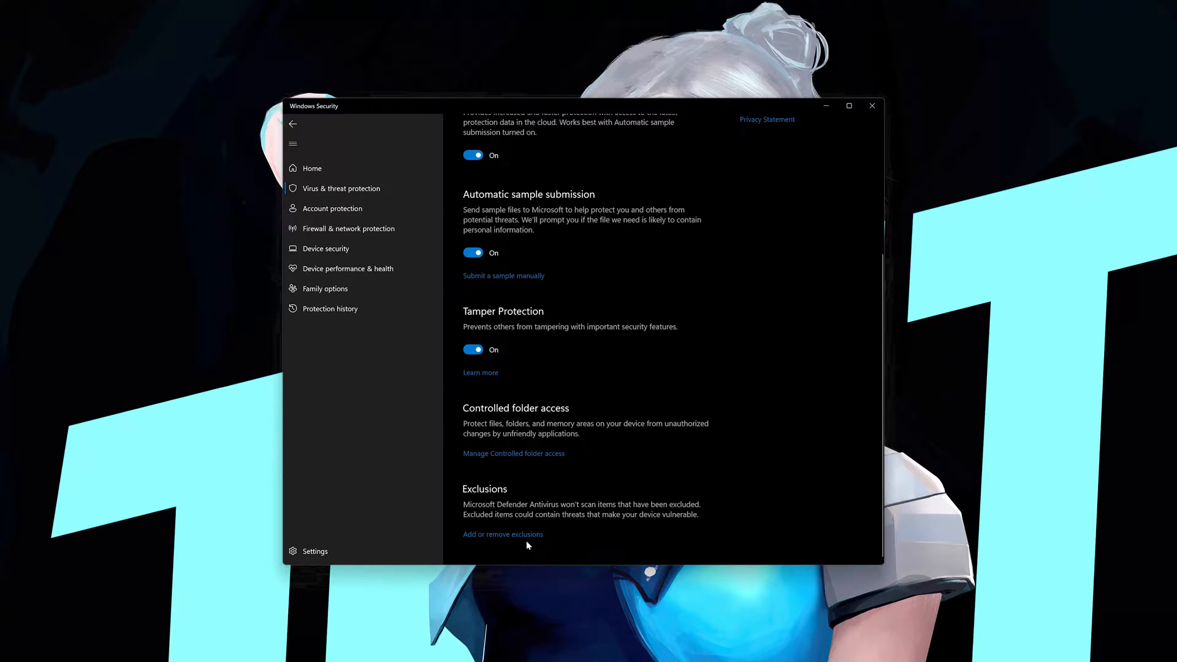
{"action": "left_click", "coordinate": [502, 534]}
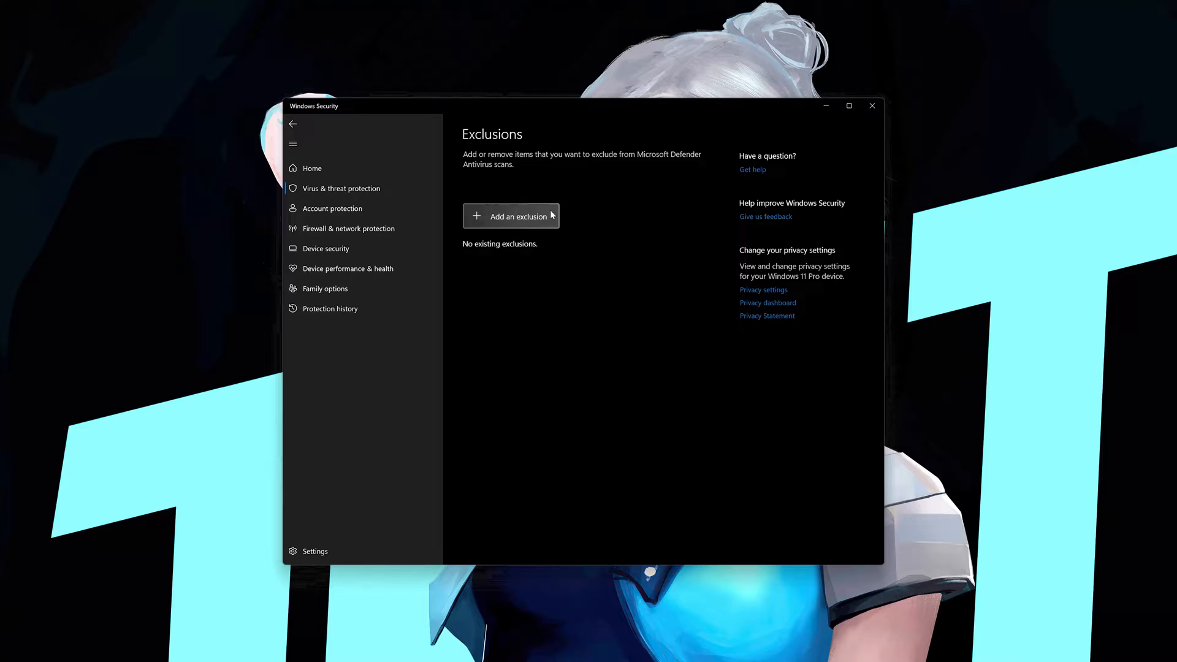
Step: Add the C:\Riot Games folder as an antivirus exclusion
{"action": "left_click", "coordinate": [511, 216]}
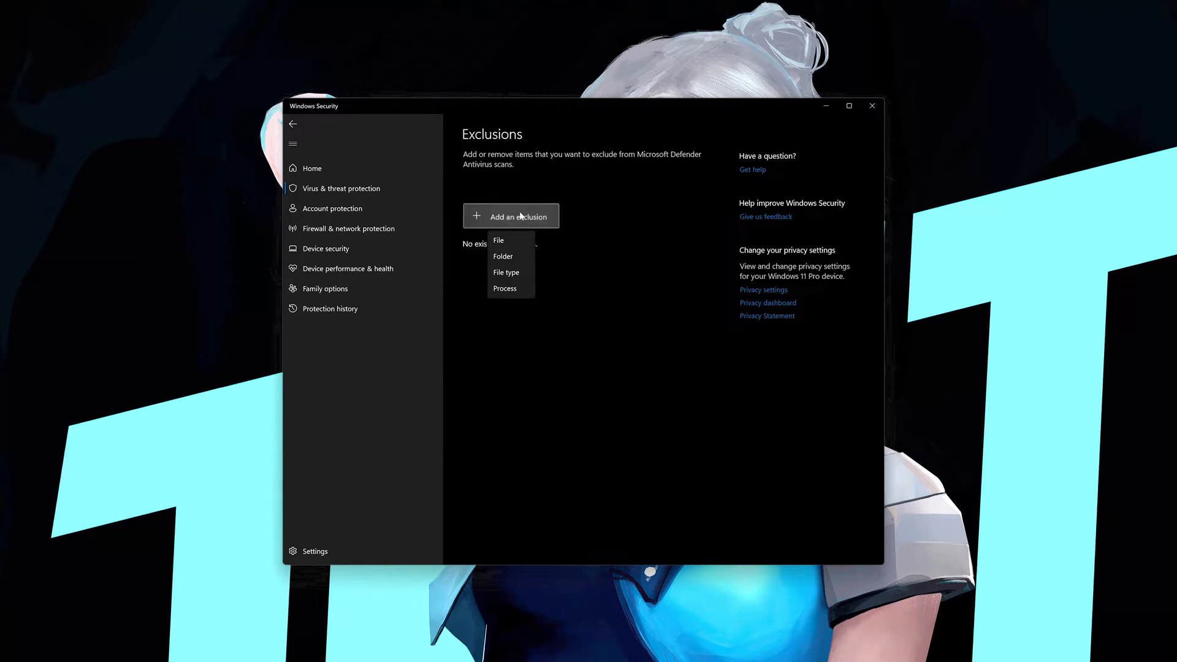
{"action": "mouse_move", "coordinate": [509, 256]}
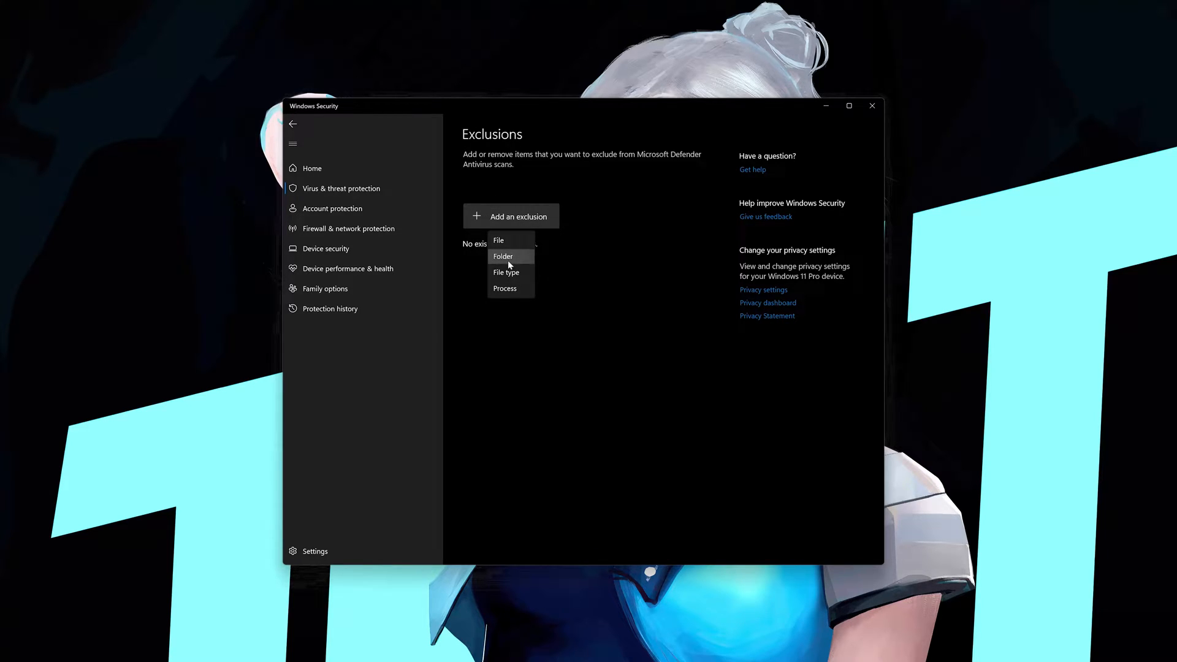
{"action": "left_click", "coordinate": [502, 257]}
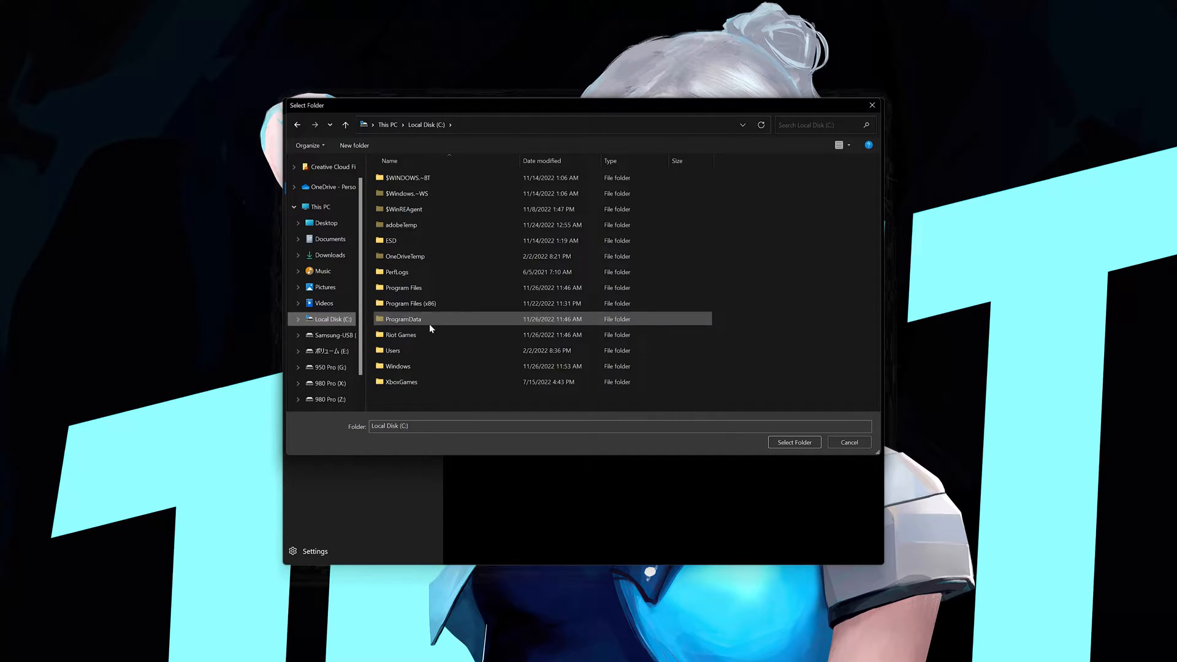
{"action": "left_click", "coordinate": [401, 334]}
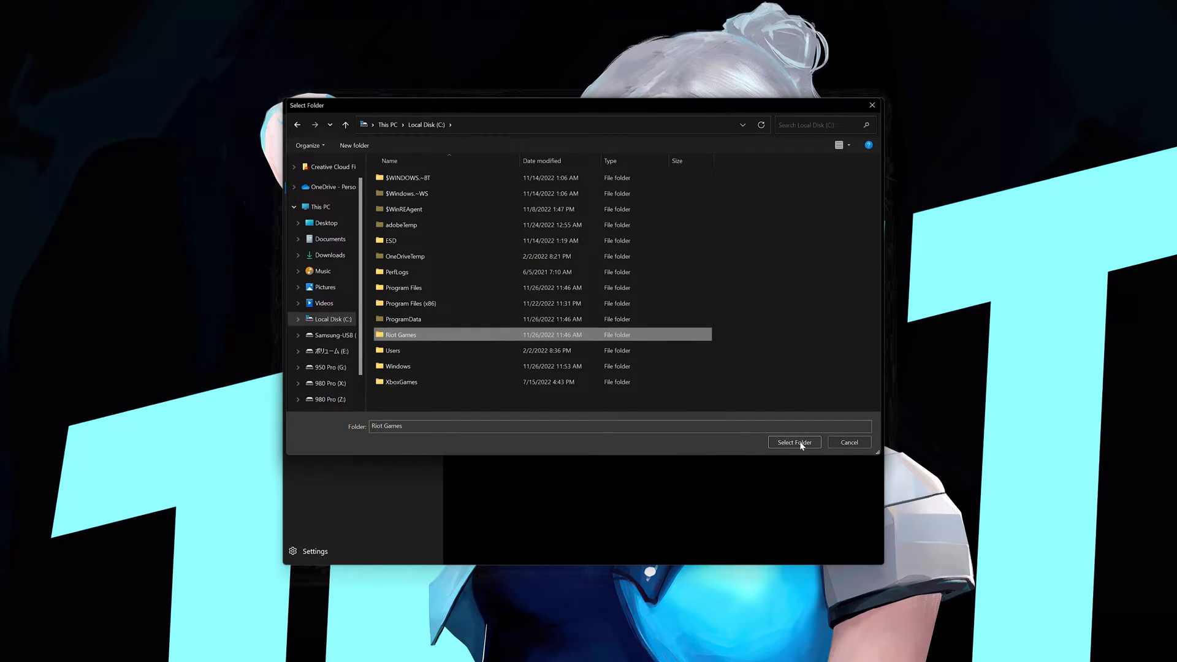
{"action": "left_click", "coordinate": [793, 442]}
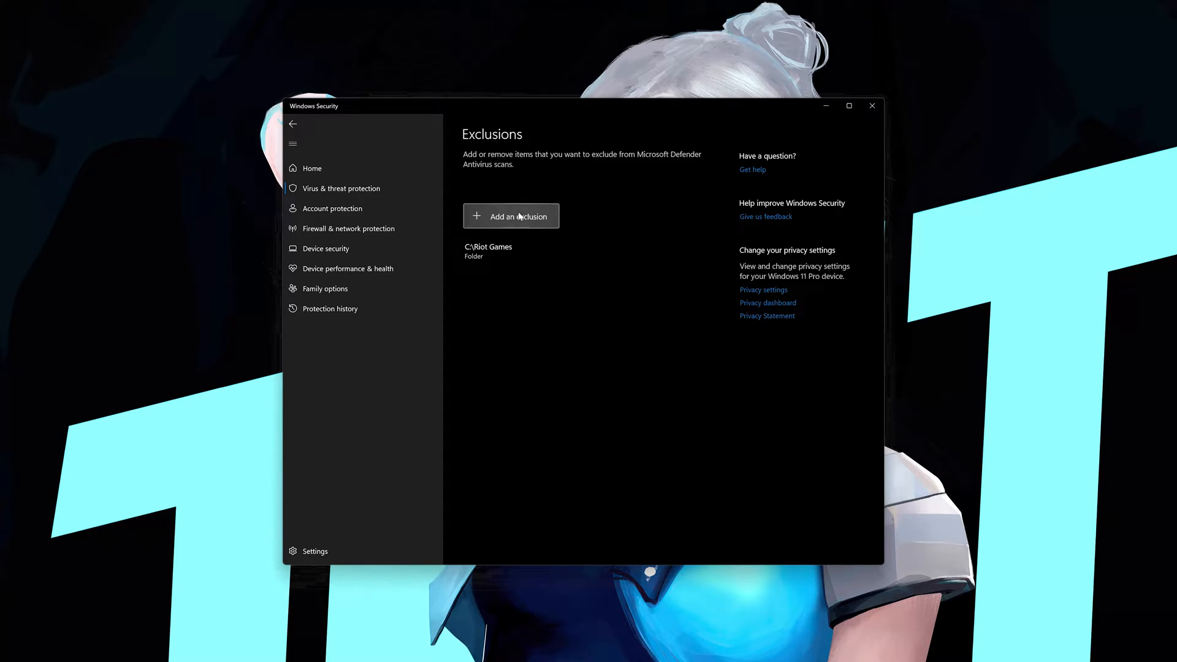
Step: Add C:\Program Files\Riot Vanguard as a folder exclusion
{"action": "left_click", "coordinate": [510, 215]}
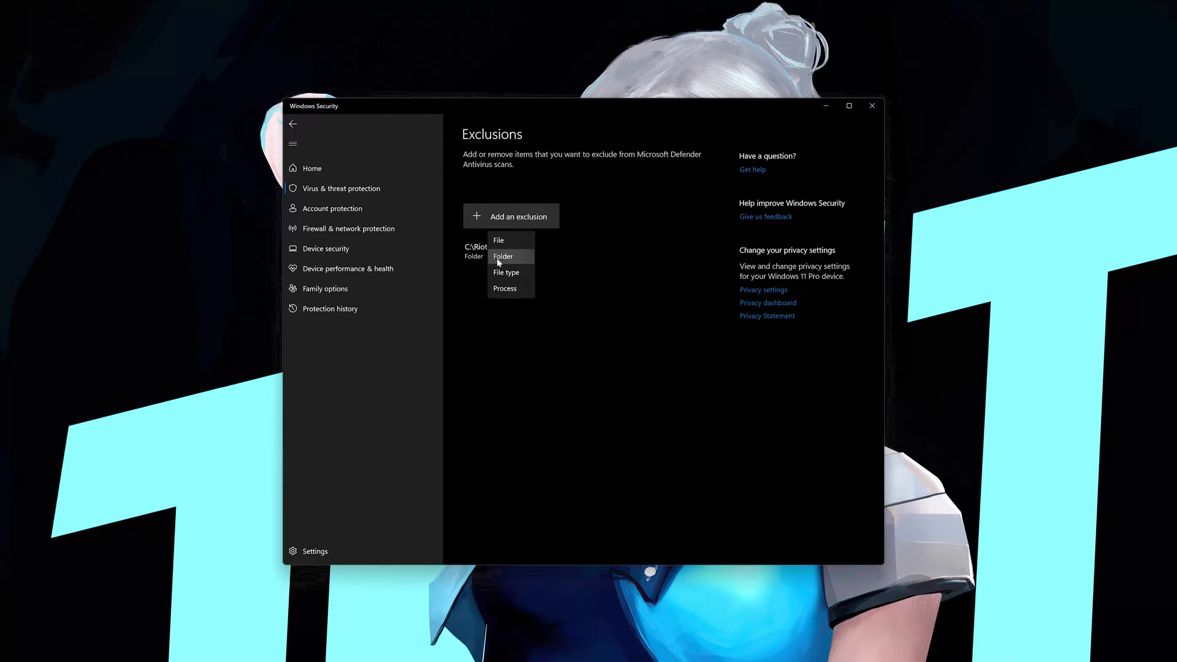
{"action": "left_click", "coordinate": [502, 256]}
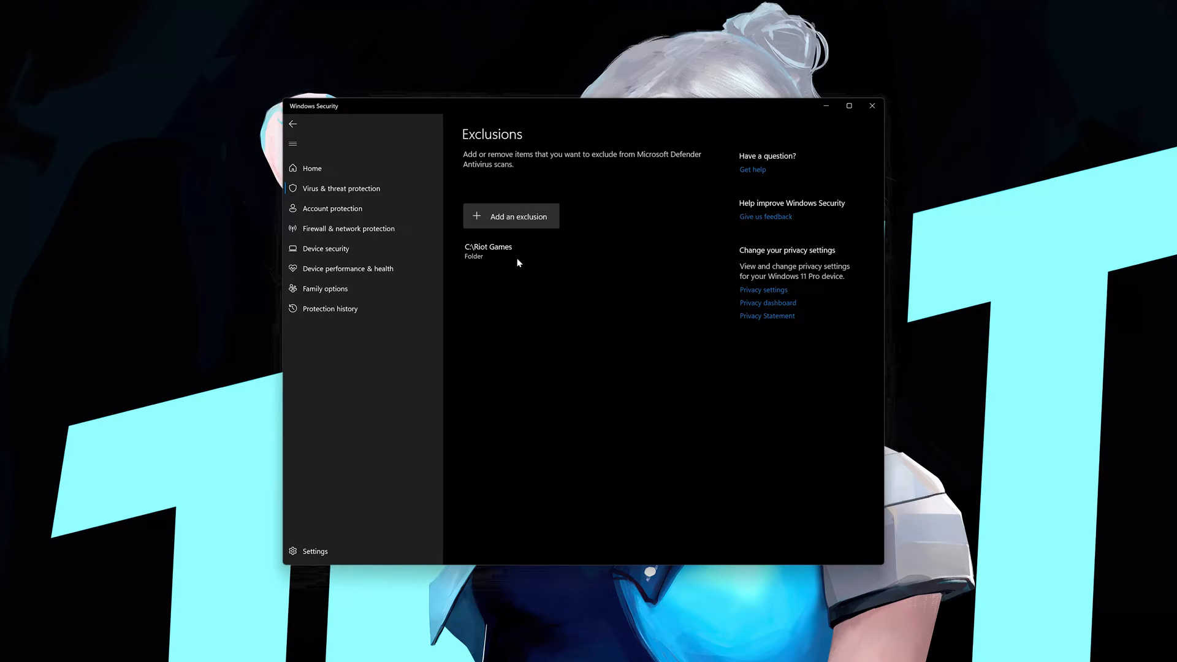
{"action": "left_click", "coordinate": [511, 216]}
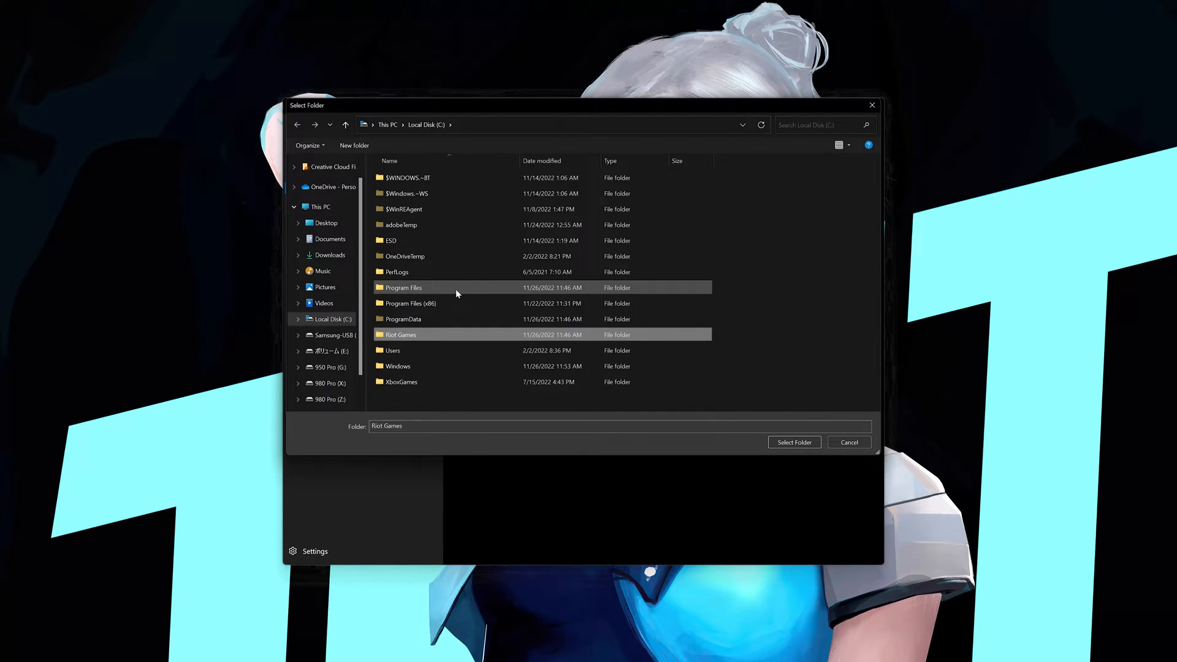
{"action": "double_click", "coordinate": [404, 287]}
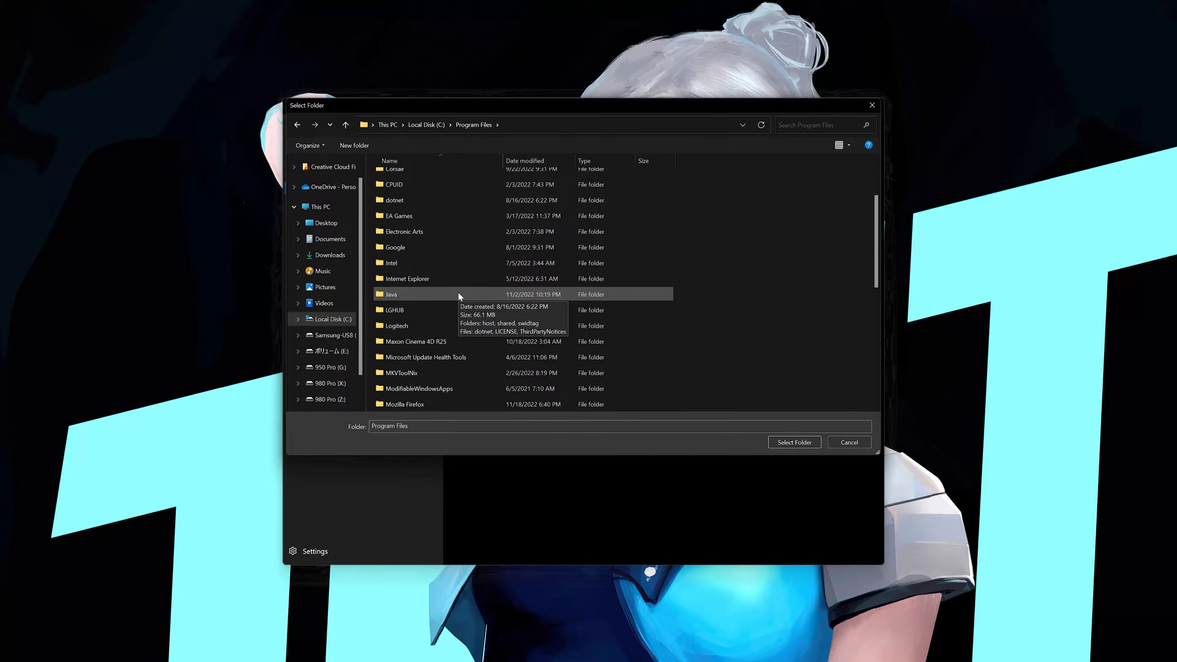
{"action": "scroll", "scroll_direction": "down", "scroll_amount": 3}
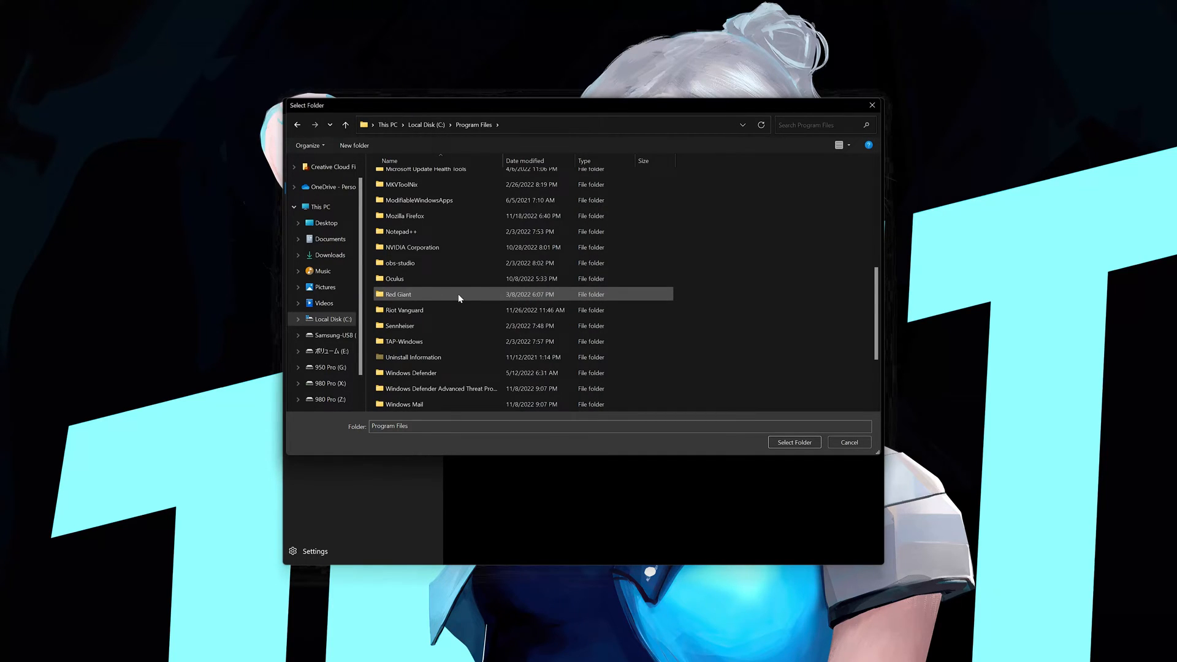
{"action": "scroll", "scroll_direction": "down", "scroll_amount": 3}
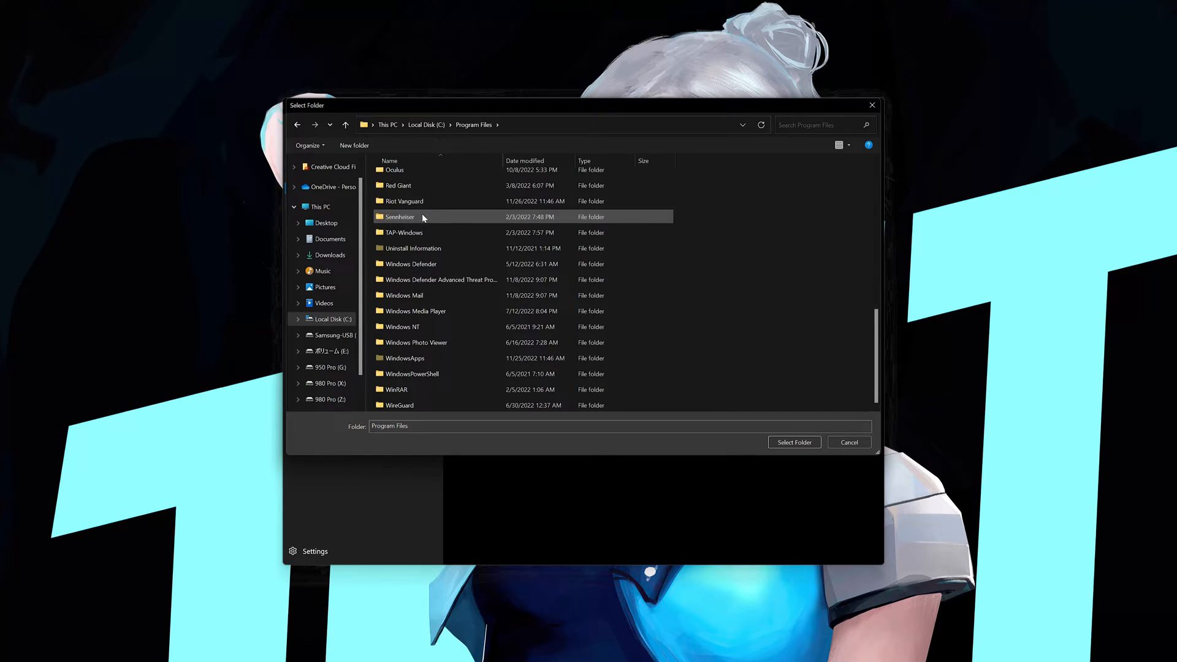
{"action": "left_click", "coordinate": [403, 200]}
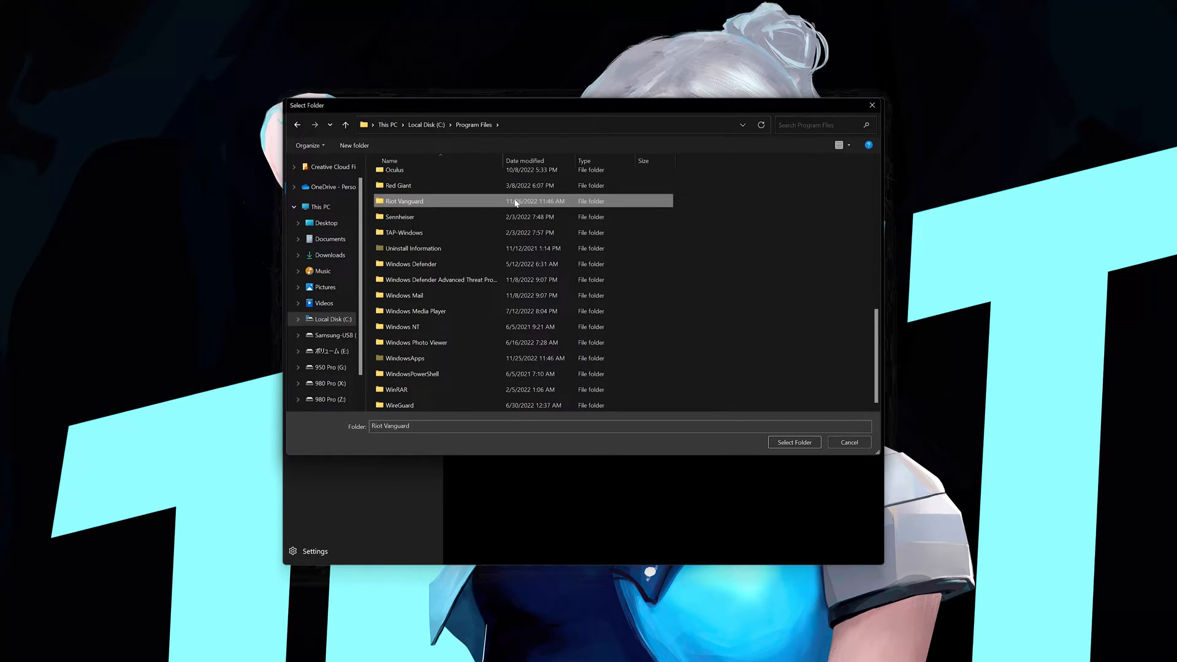
{"action": "mouse_move", "coordinate": [773, 473]}
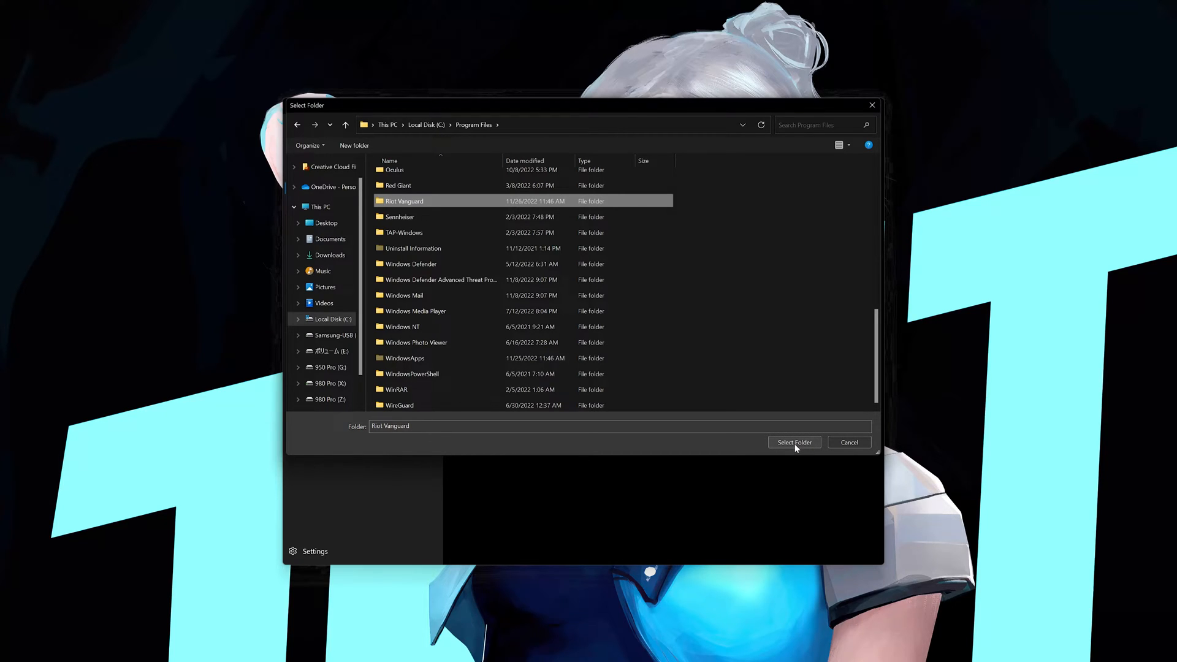
{"action": "left_click", "coordinate": [793, 442]}
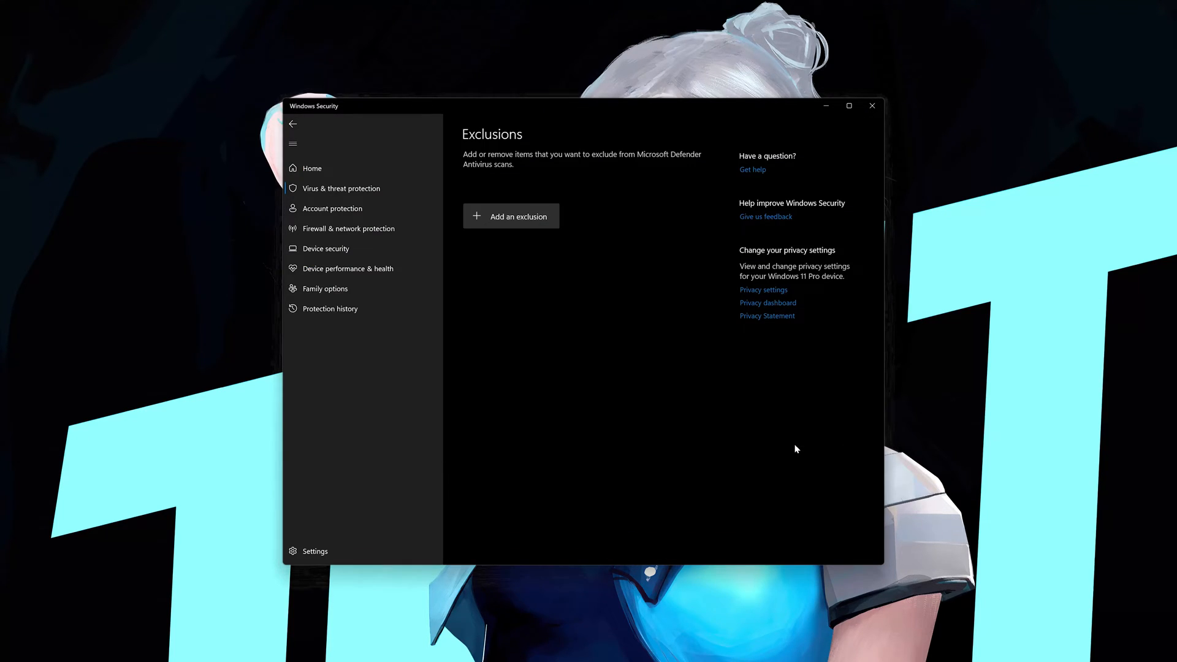